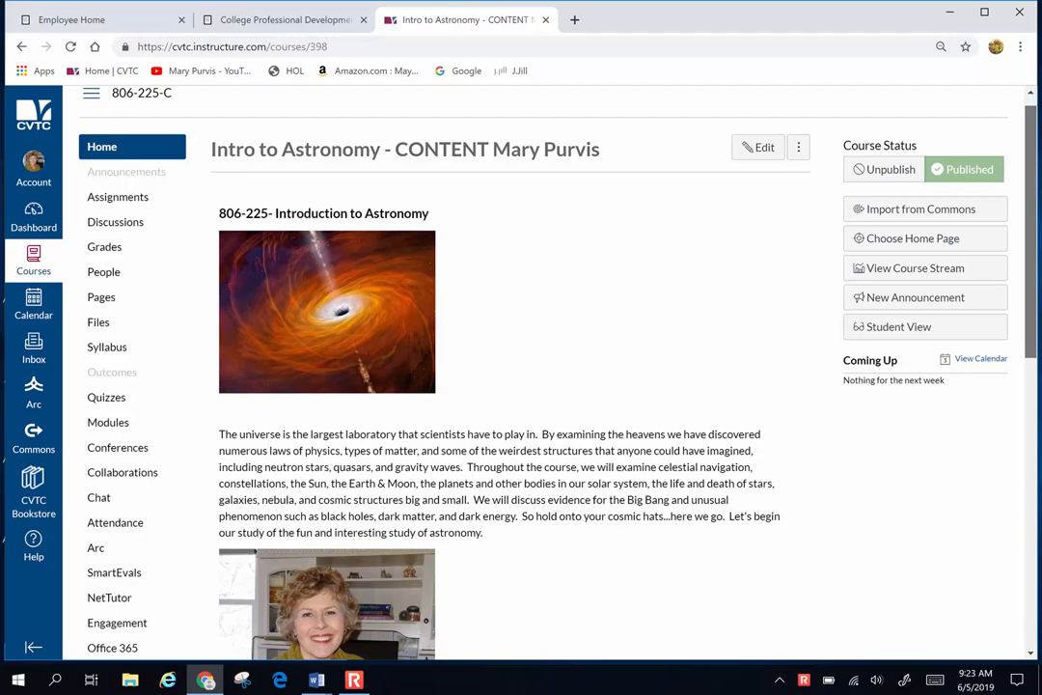
- Scroll through the Astronomy 806 225 Summer 2019 syllabus down to its Grading section
{"action": "scroll", "scroll_direction": "down", "scroll_amount": 3}
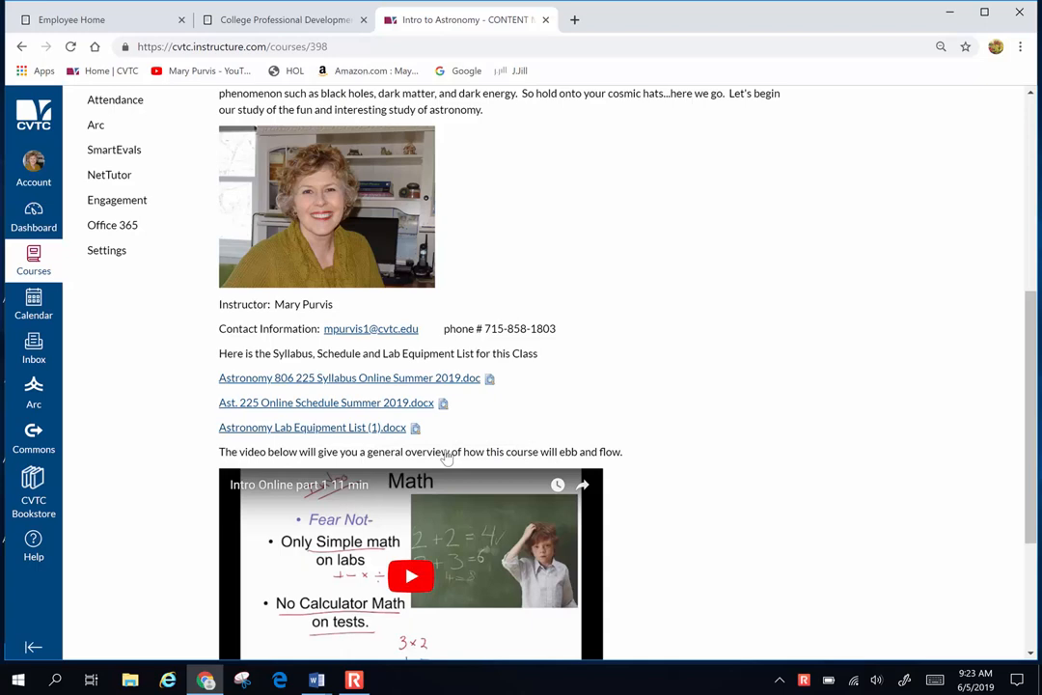
{"action": "scroll", "scroll_direction": "down", "scroll_amount": 3}
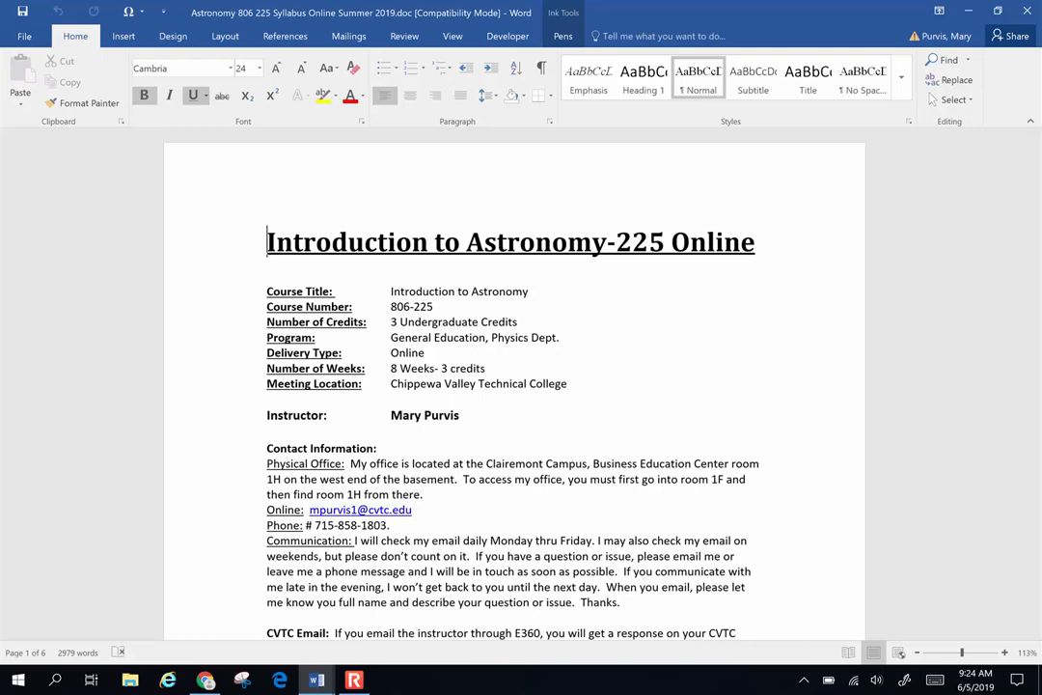
{"action": "scroll", "scroll_direction": "down", "scroll_amount": 3}
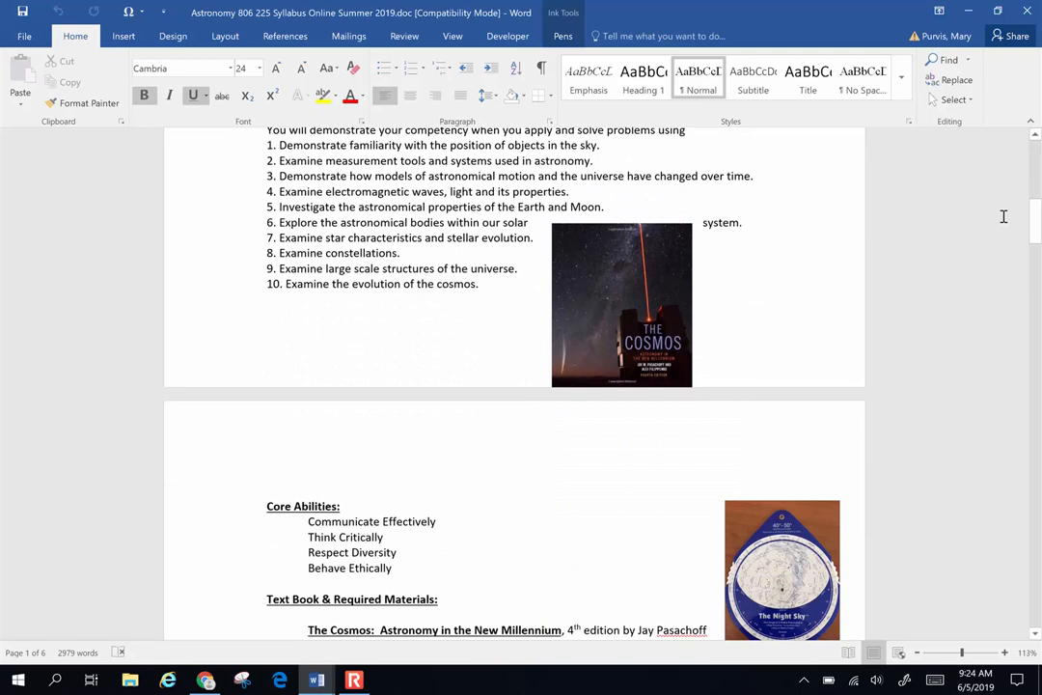
{"action": "scroll", "scroll_direction": "down", "scroll_amount": 3}
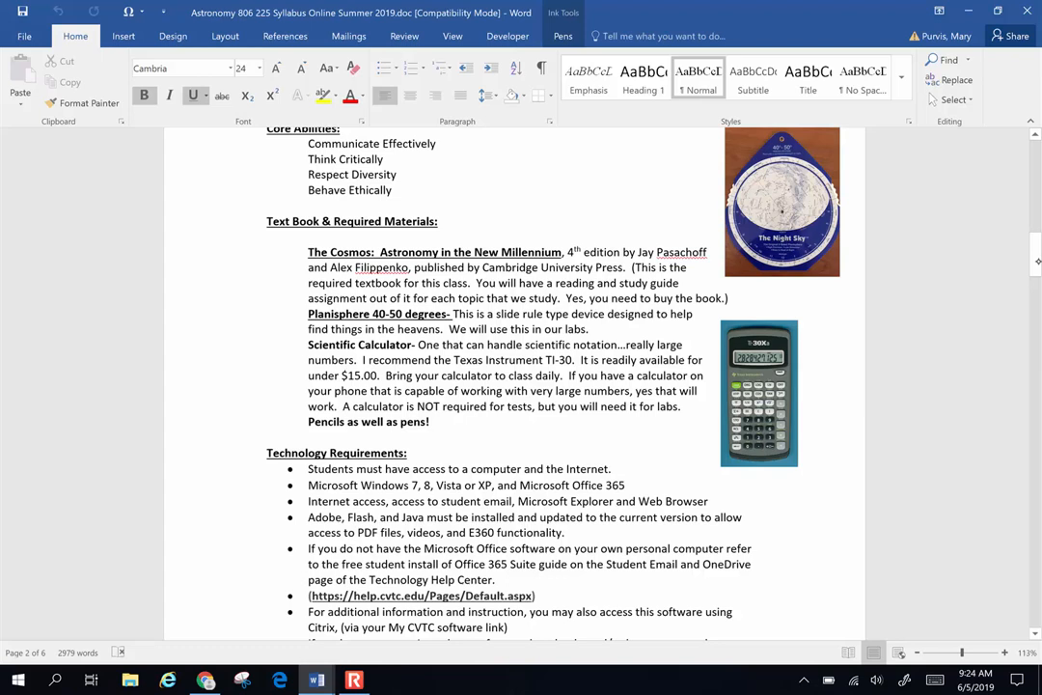
{"action": "scroll", "scroll_direction": "down", "scroll_amount": 3}
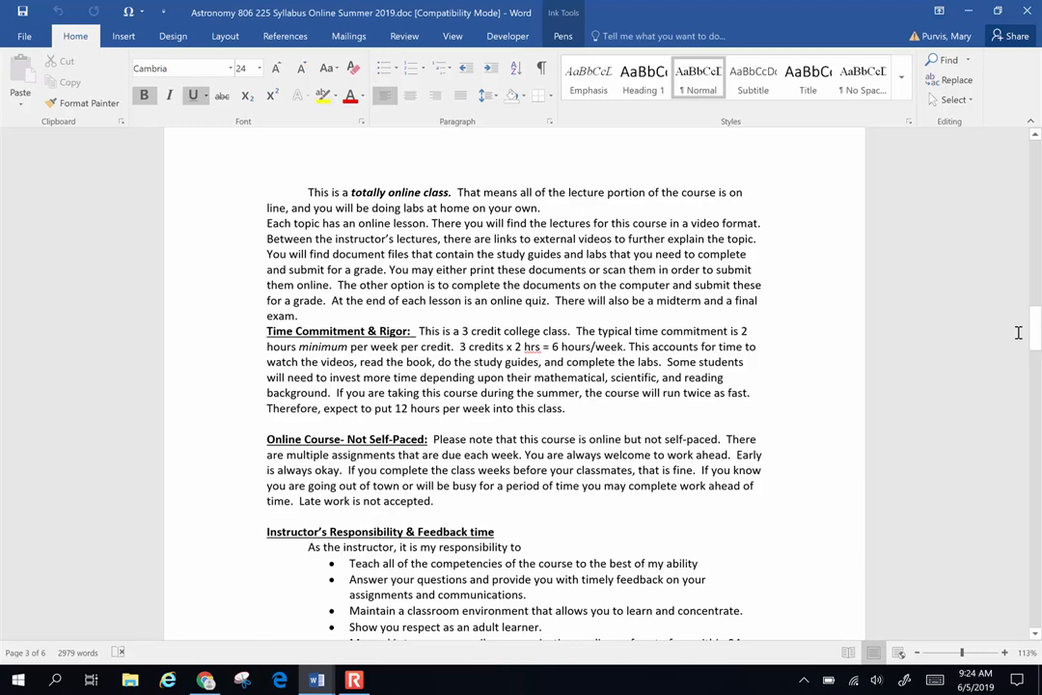
{"action": "scroll", "scroll_direction": "down", "scroll_amount": 3}
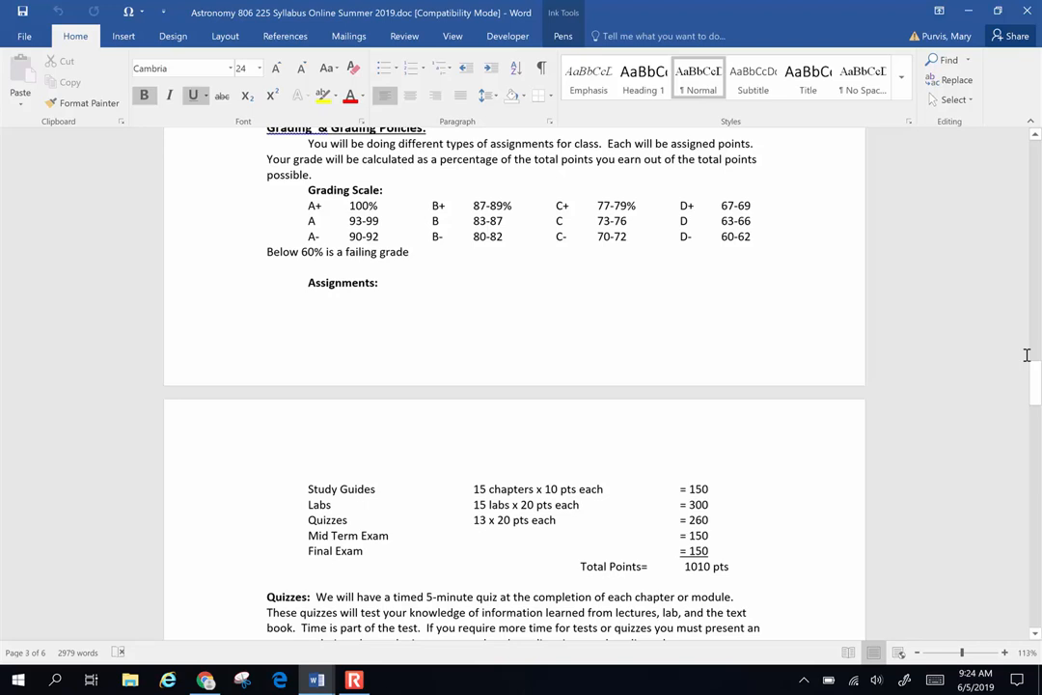
{"action": "scroll", "scroll_direction": "down", "scroll_amount": 3}
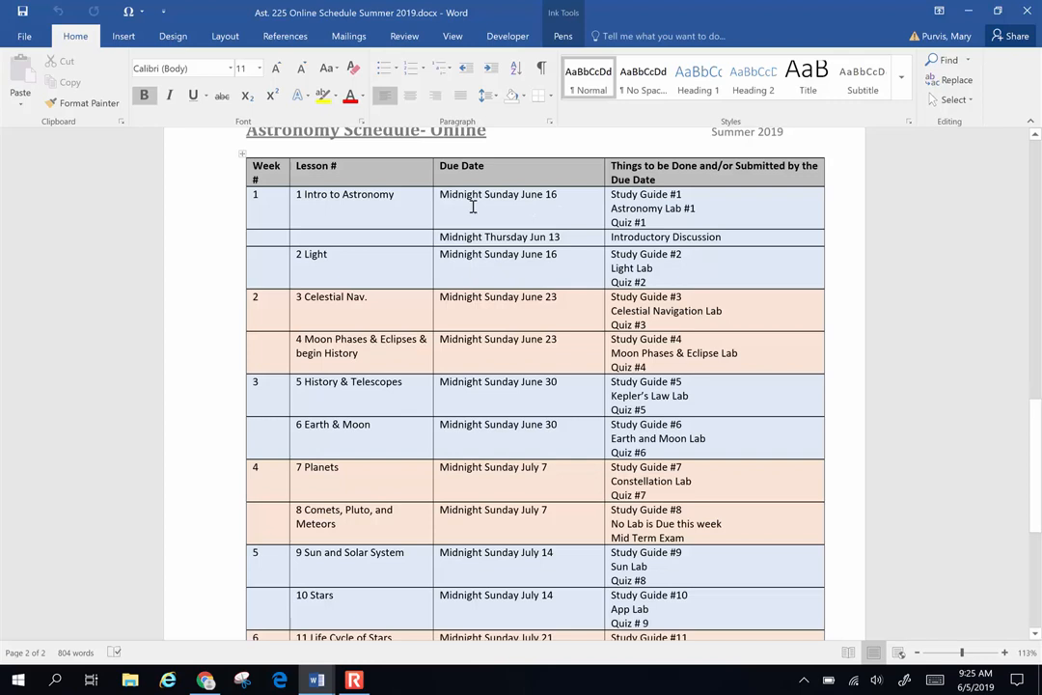
{"action": "mouse_move", "coordinate": [490, 239]}
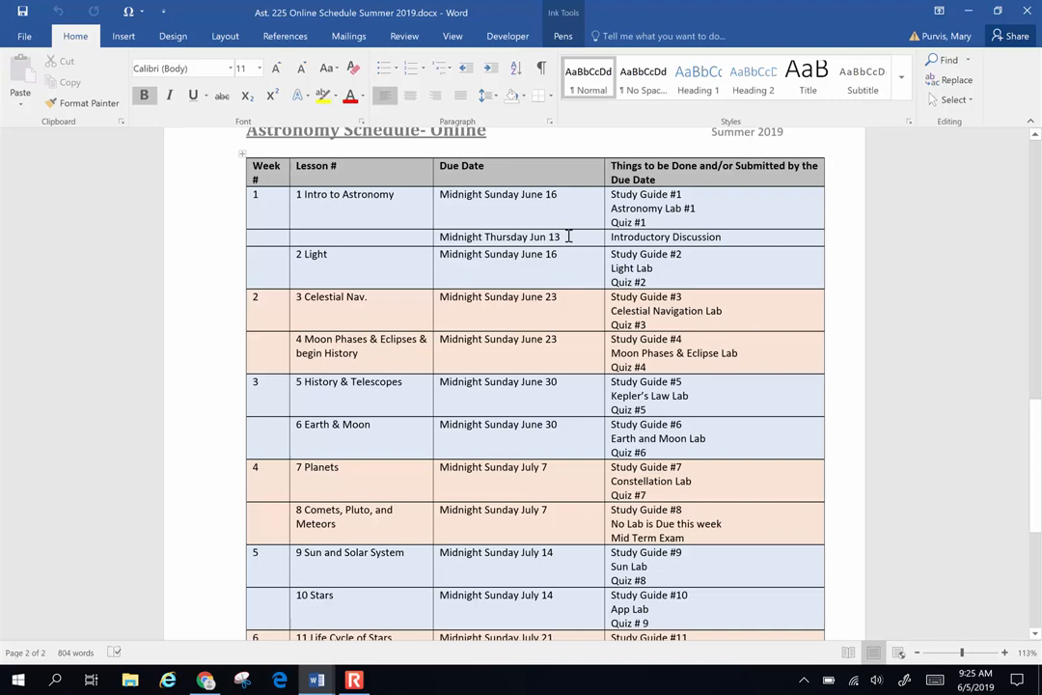
{"action": "mouse_move", "coordinate": [704, 237]}
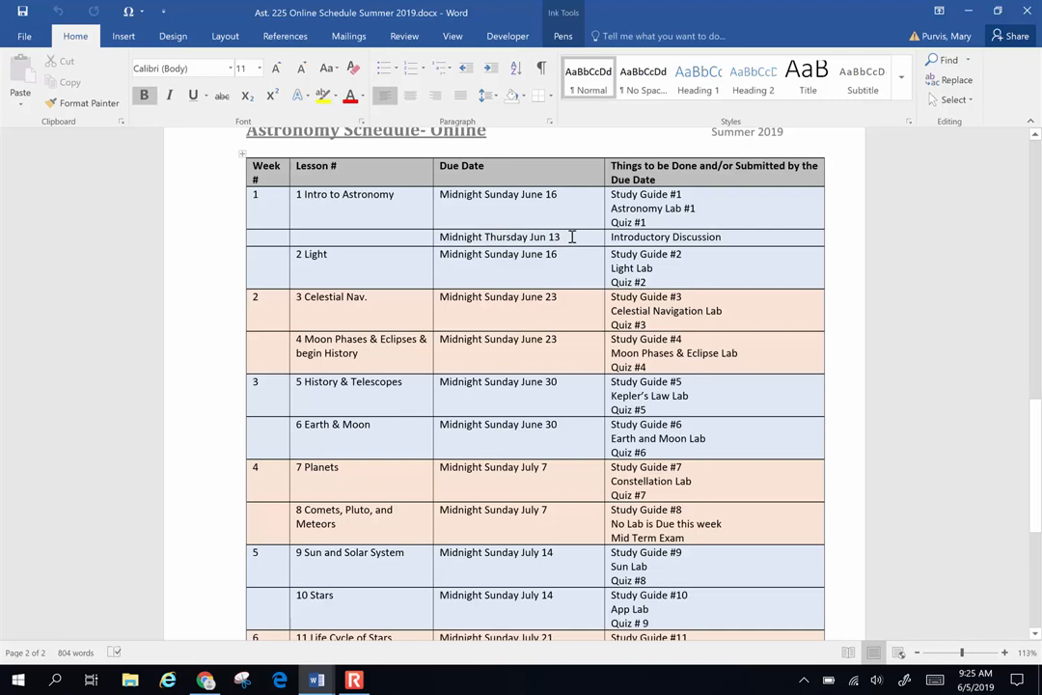
{"action": "mouse_move", "coordinate": [596, 236]}
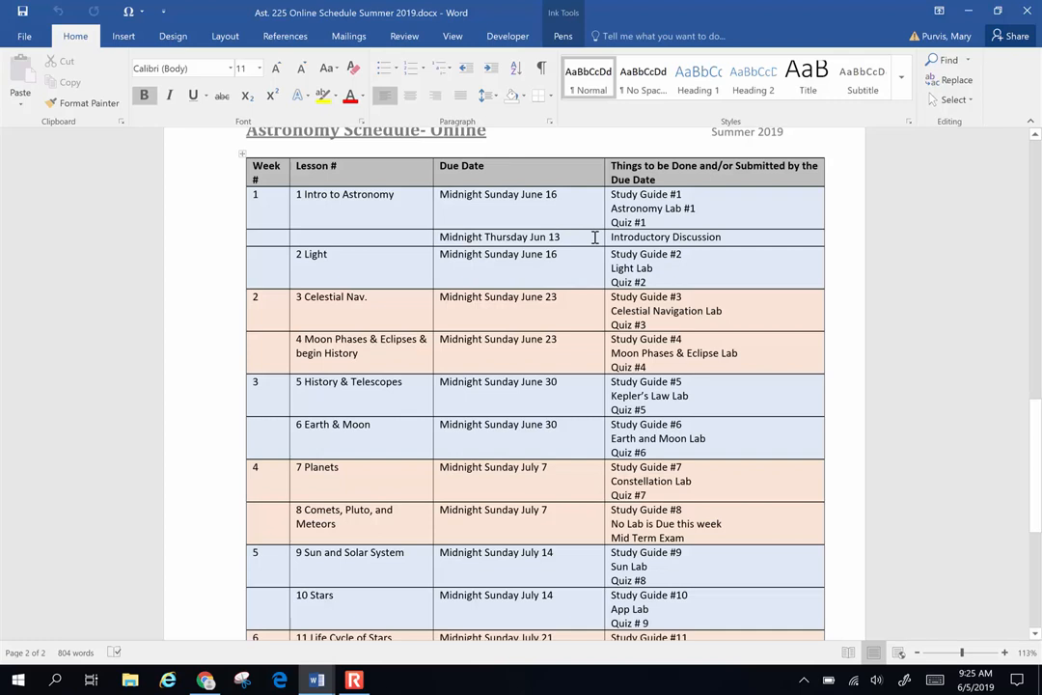
- Scroll the Summer 2019 schedule table to the final week and Final Exam row
{"action": "scroll", "scroll_direction": "down", "scroll_amount": 3}
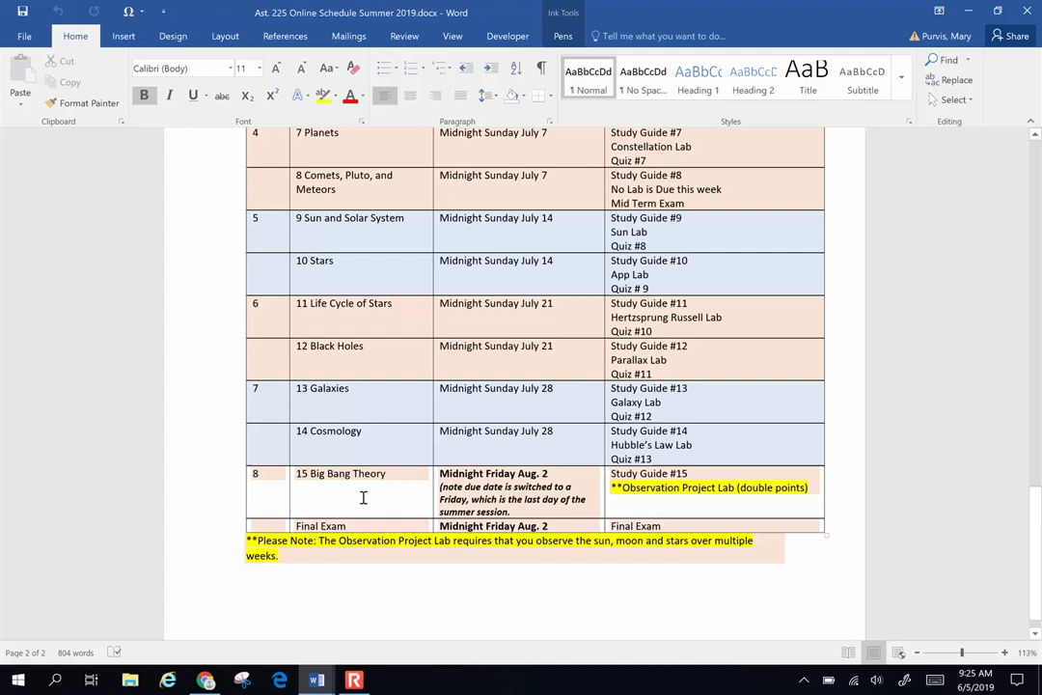
{"action": "mouse_move", "coordinate": [429, 495]}
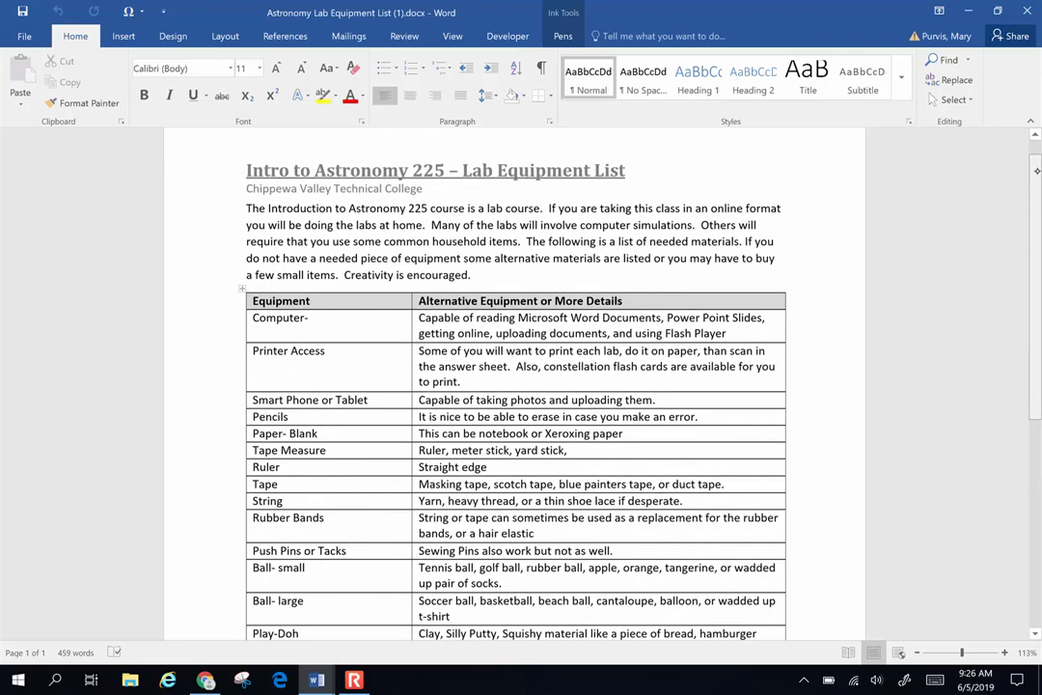
- Read down the equipment table past the planisphere and astronomy apps entries
{"action": "scroll", "scroll_direction": "down", "scroll_amount": 3}
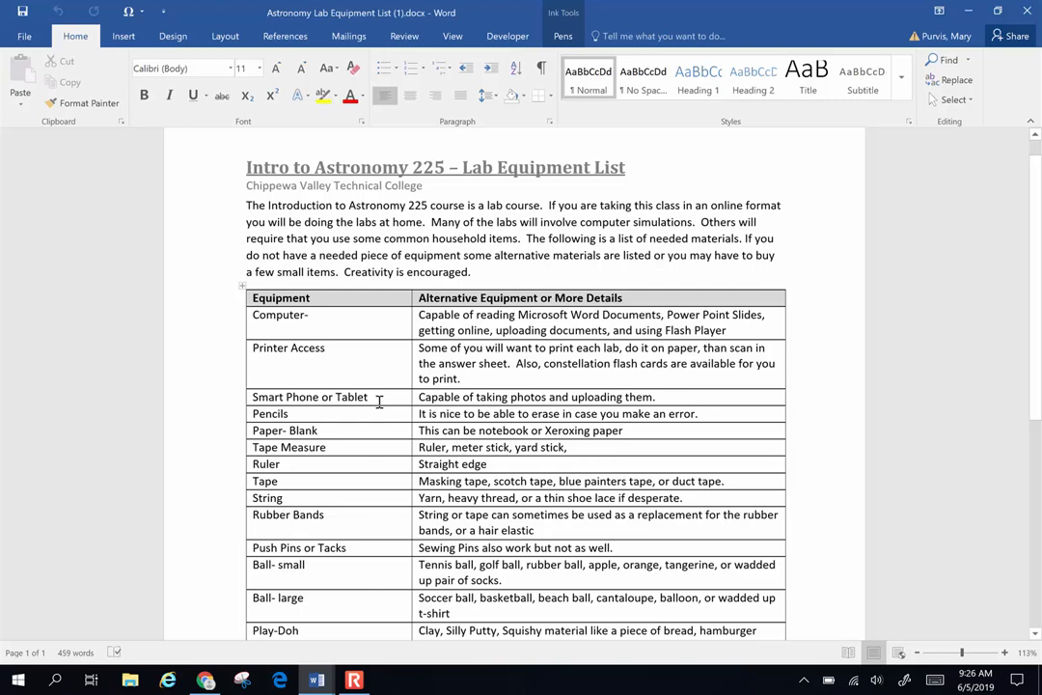
{"action": "mouse_move", "coordinate": [374, 464]}
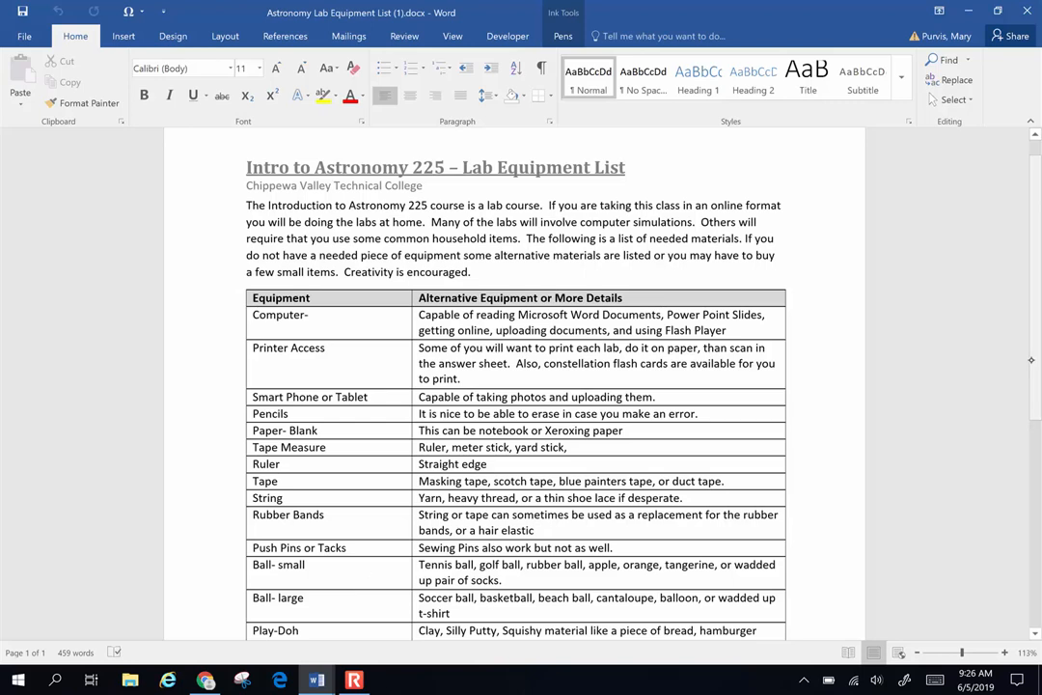
{"action": "scroll", "scroll_direction": "down", "scroll_amount": 3}
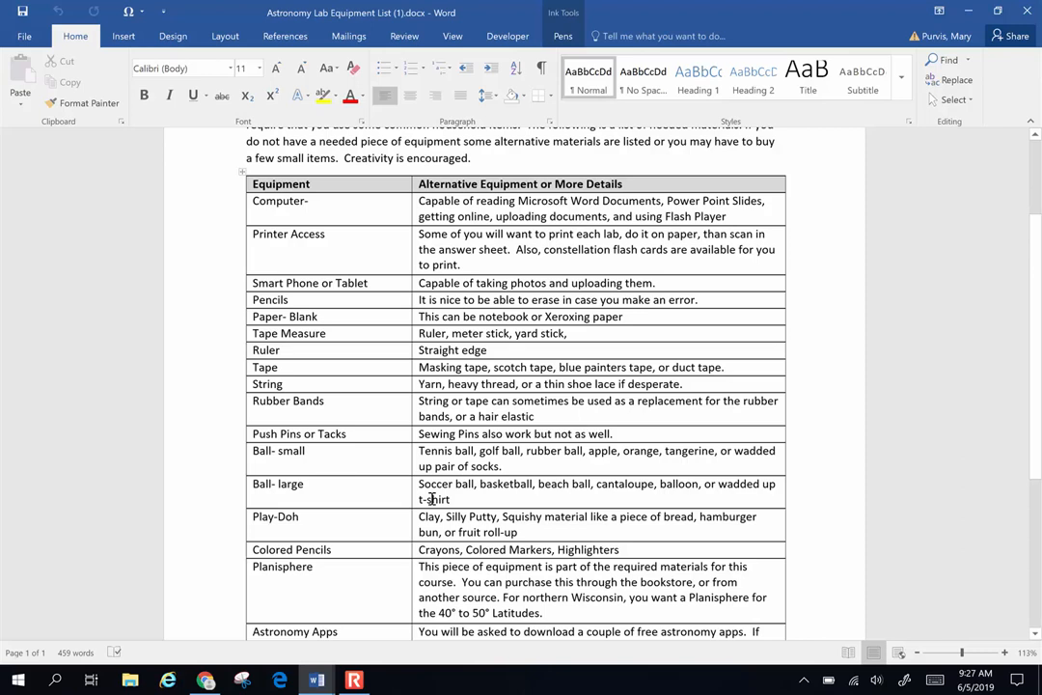
{"action": "mouse_move", "coordinate": [529, 532]}
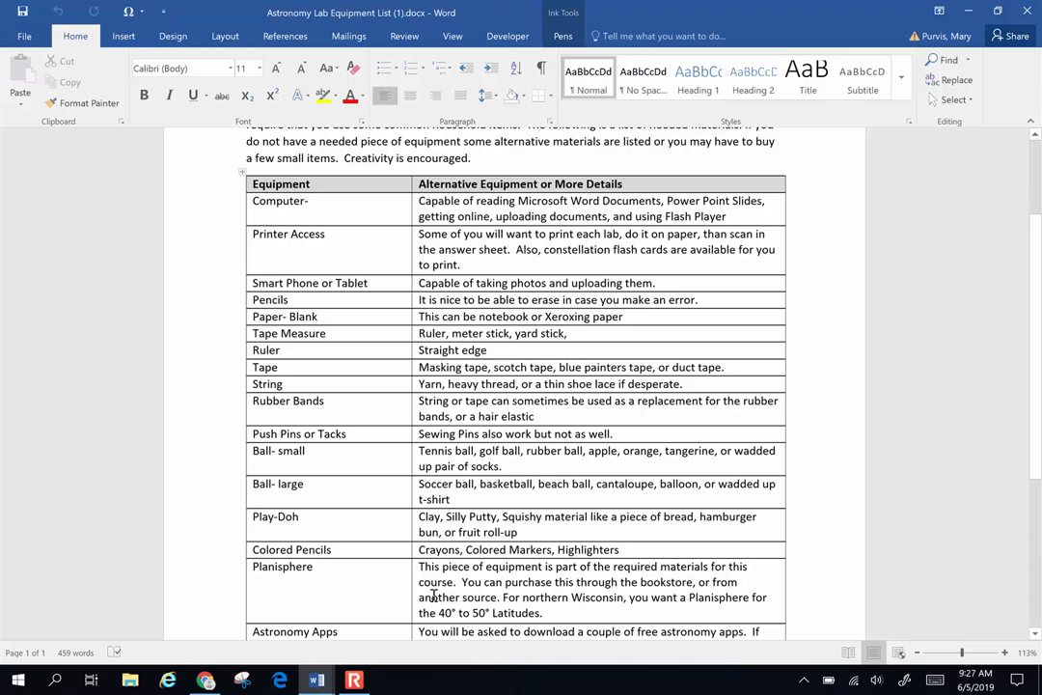
{"action": "scroll", "scroll_direction": "down", "scroll_amount": 3}
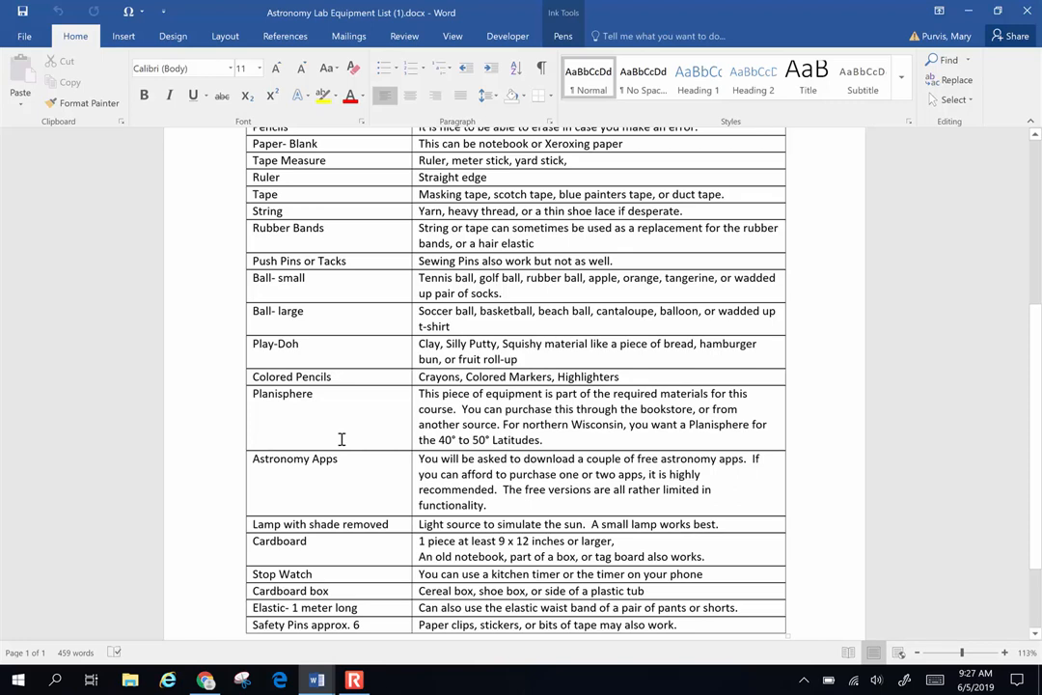
{"action": "mouse_move", "coordinate": [346, 470]}
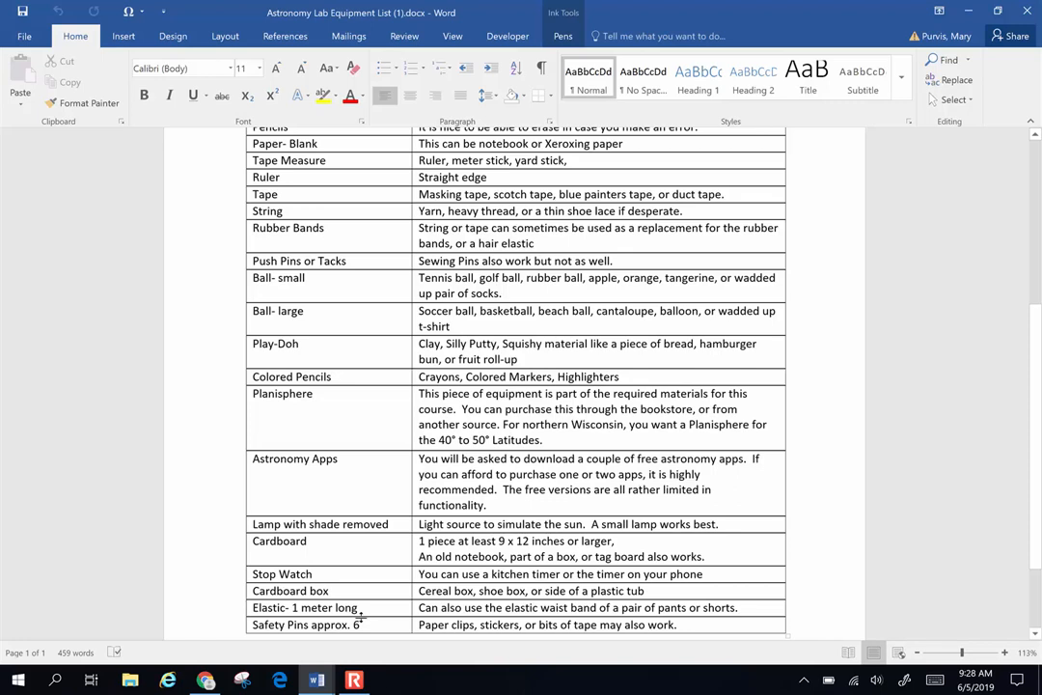
{"action": "scroll", "scroll_direction": "down", "scroll_amount": 3}
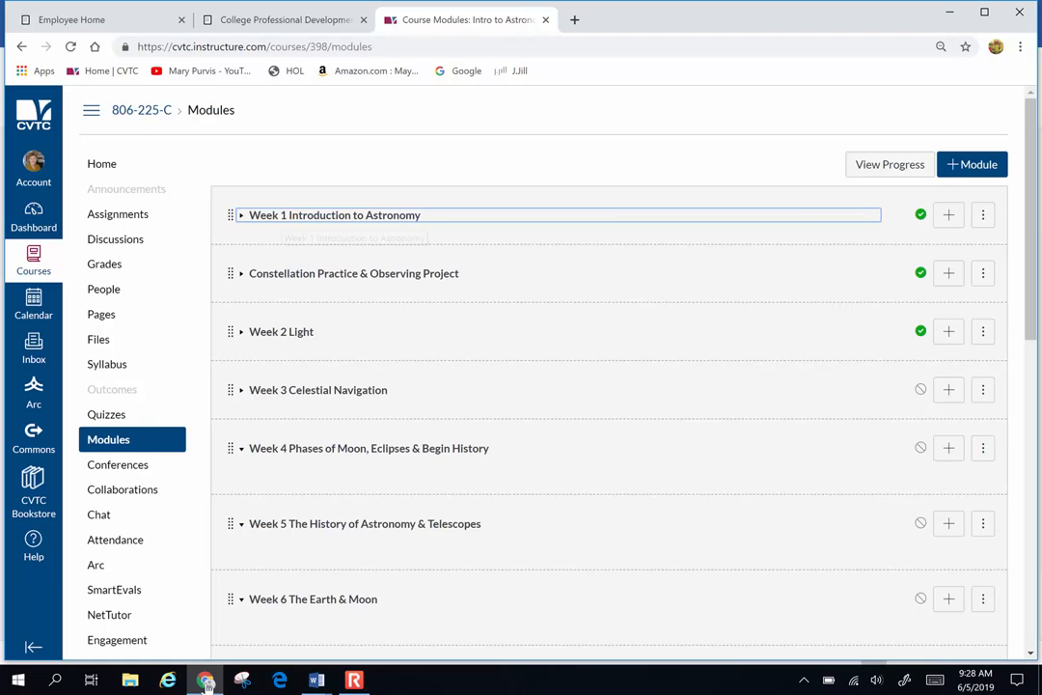
- Expand the Week 1 Introduction to Astronomy module and open its 1-1 Welcome to Astronomy page
{"action": "scroll", "scroll_direction": "down", "scroll_amount": 3}
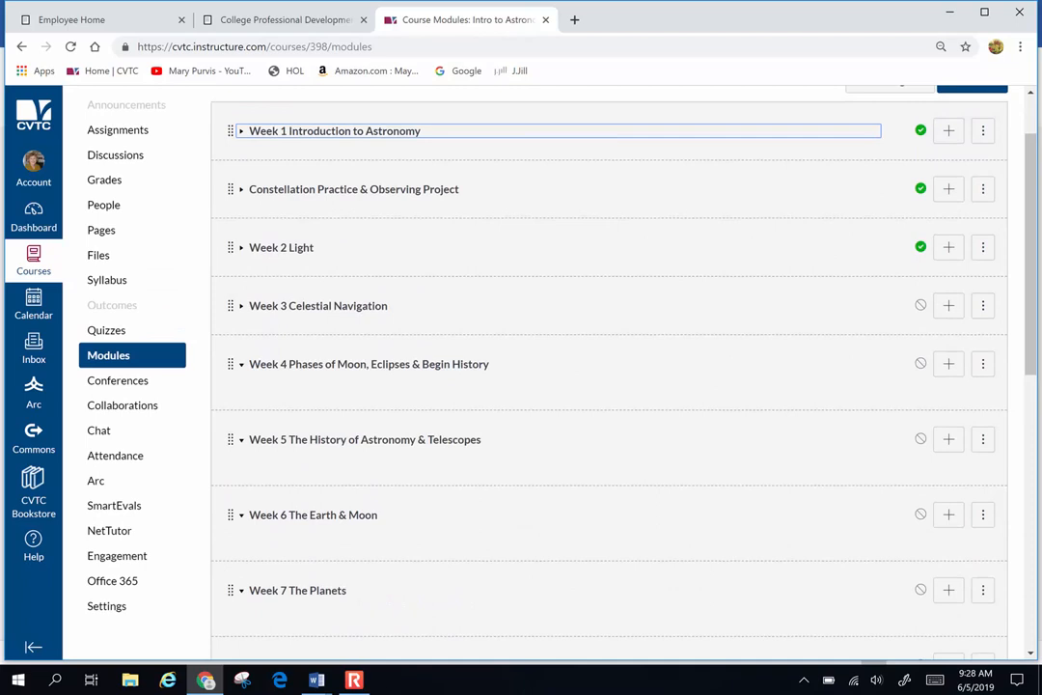
{"action": "left_click", "coordinate": [240, 130]}
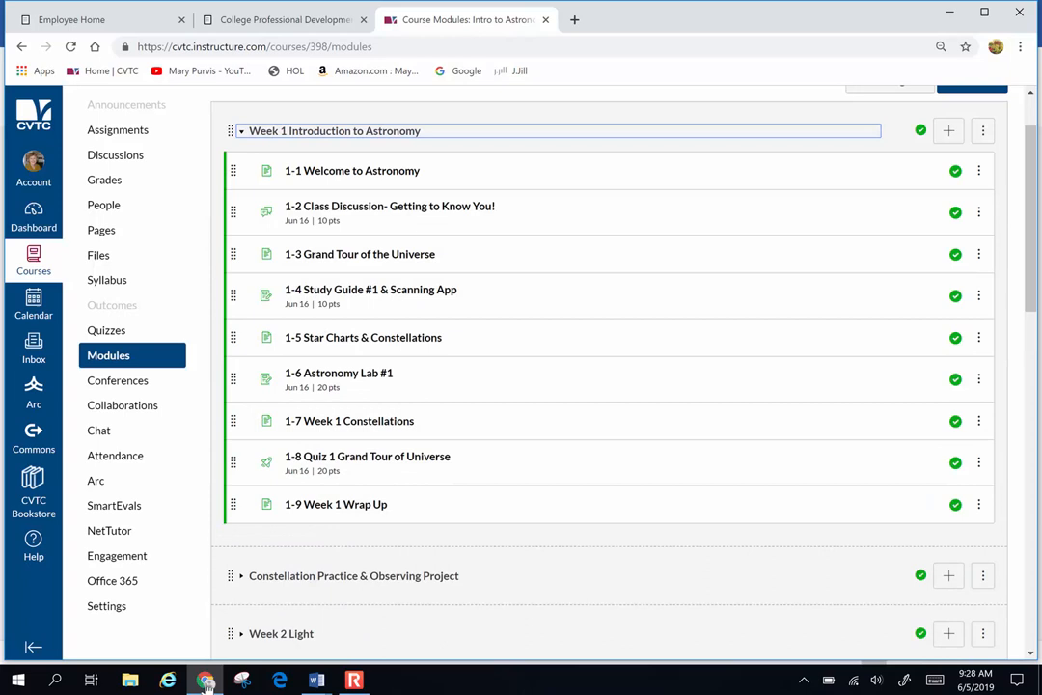
{"action": "left_click", "coordinate": [353, 169]}
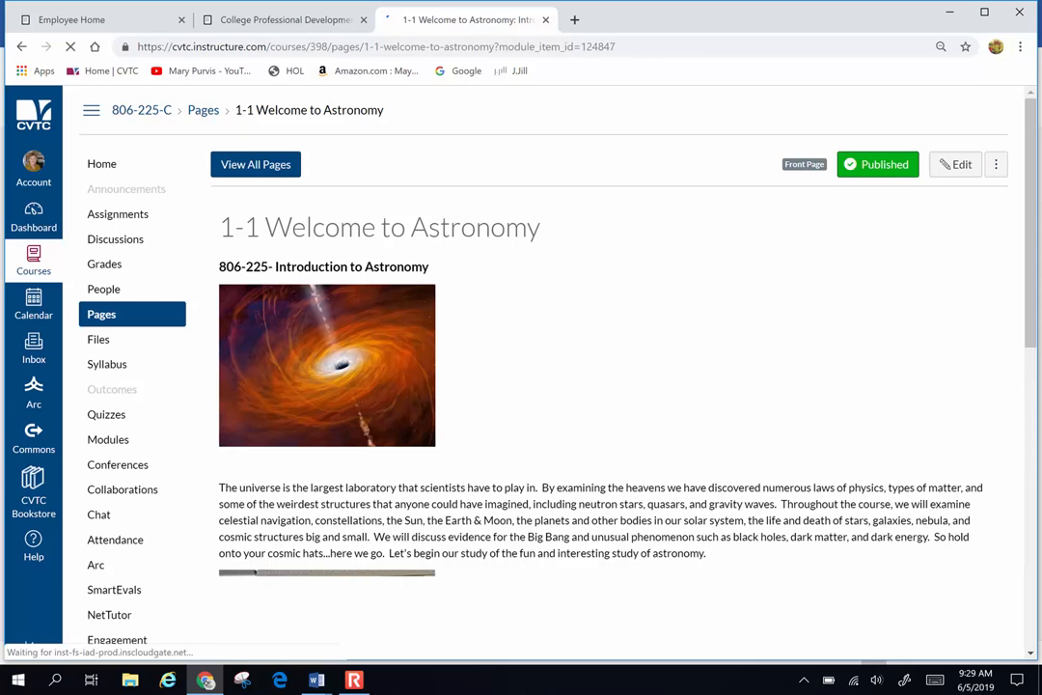
- Scroll through Week 1 content to the 1-3 Grand Tour of the Universe lecture page
{"action": "scroll", "scroll_direction": "down", "scroll_amount": 3}
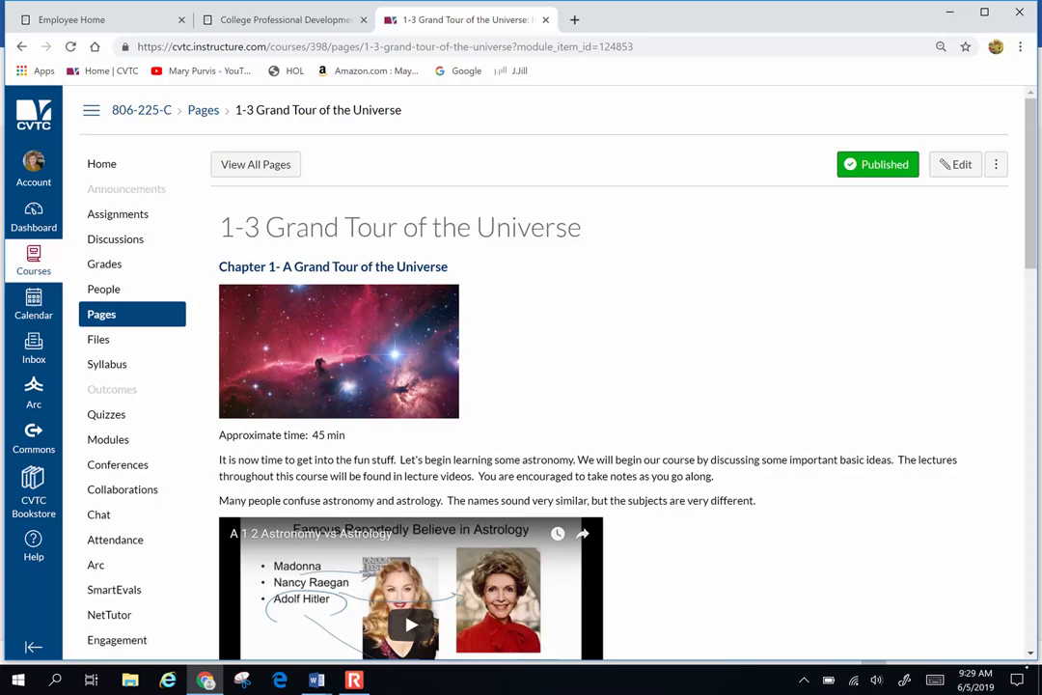
- Read the 1-3 Grand Tour of the Universe page to the bottom and advance to the next item
{"action": "scroll", "scroll_direction": "down", "scroll_amount": 3}
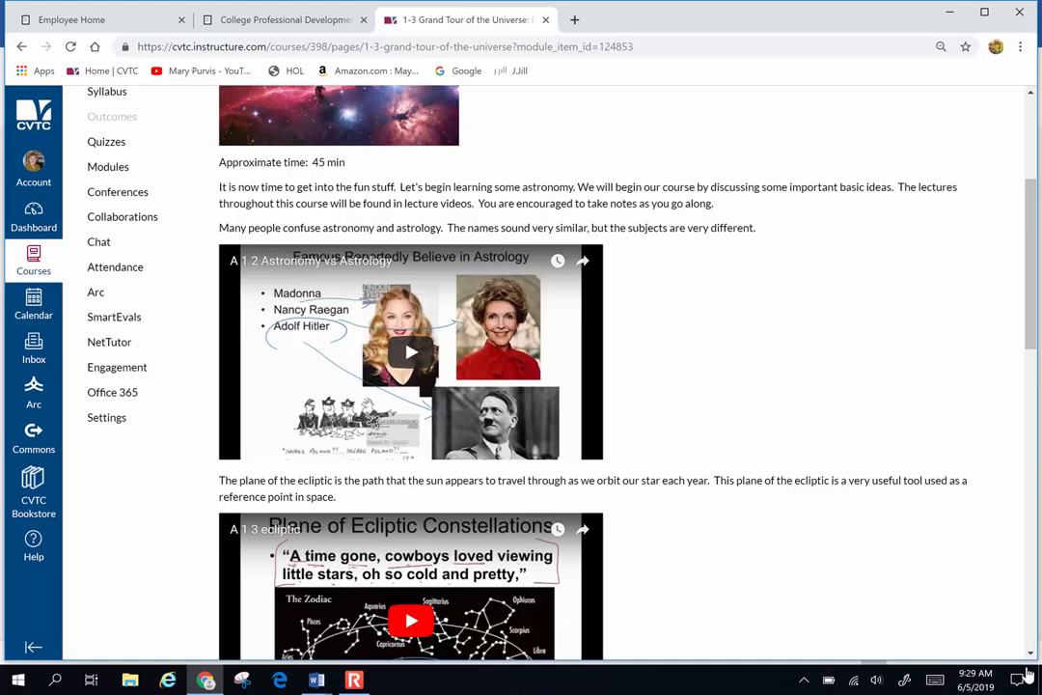
{"action": "scroll", "scroll_direction": "down", "scroll_amount": 3}
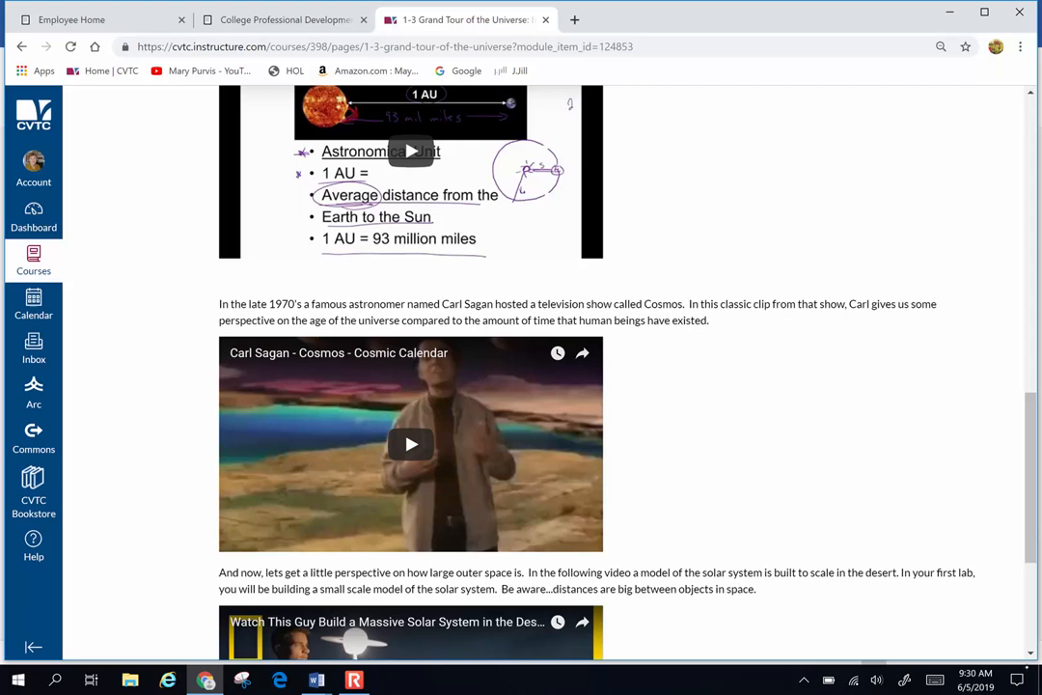
{"action": "scroll", "scroll_direction": "down", "scroll_amount": 3}
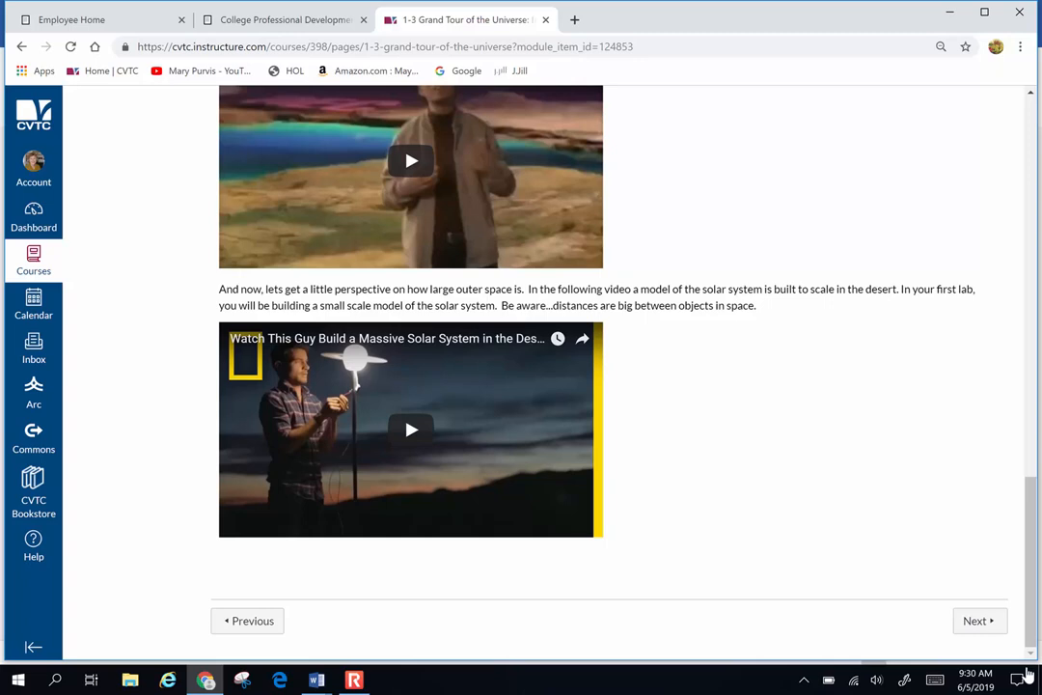
{"action": "left_click", "coordinate": [978, 621]}
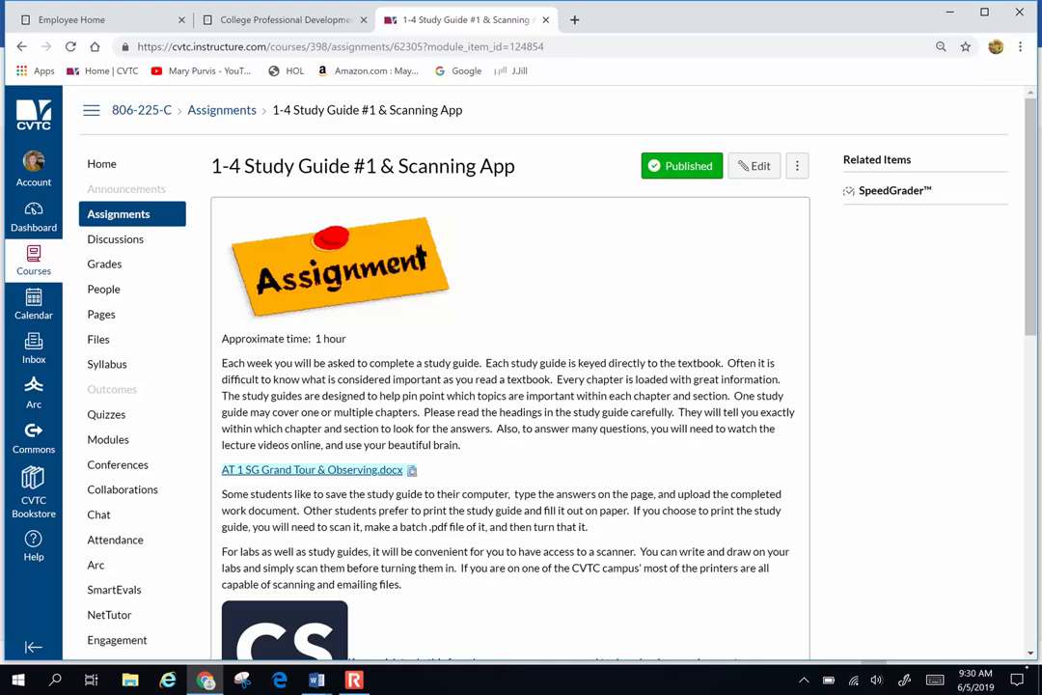
- Read the 1-4 Study Guide #1 & Scanning App description to its 10 points and Jun 16 due date
{"action": "scroll", "scroll_direction": "down", "scroll_amount": 3}
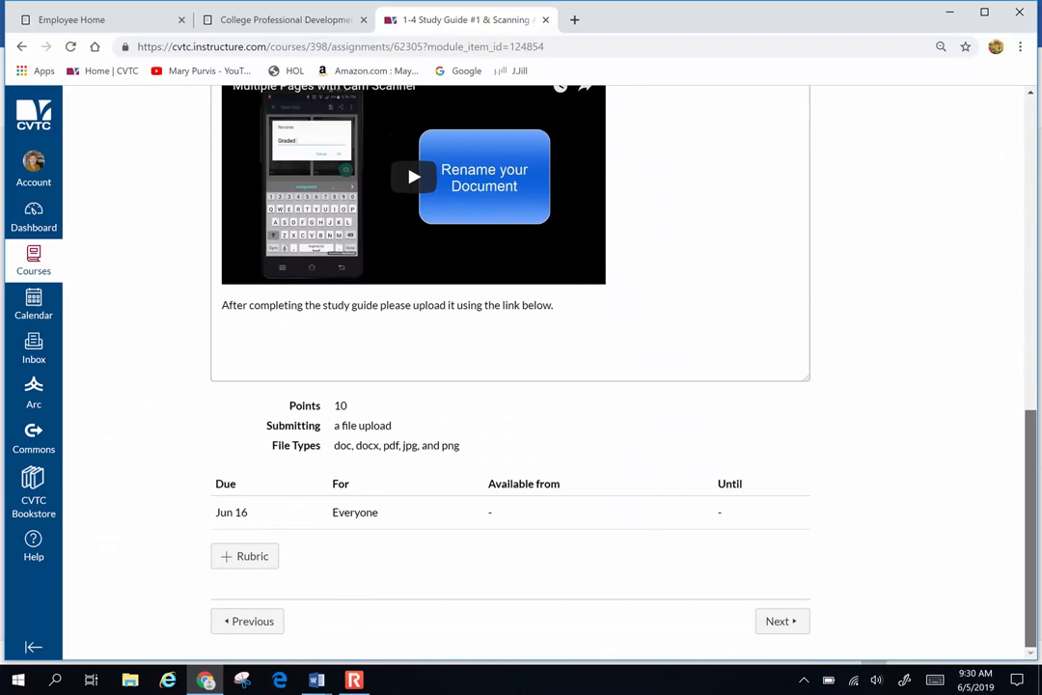
{"action": "scroll", "scroll_direction": "up", "scroll_amount": 3}
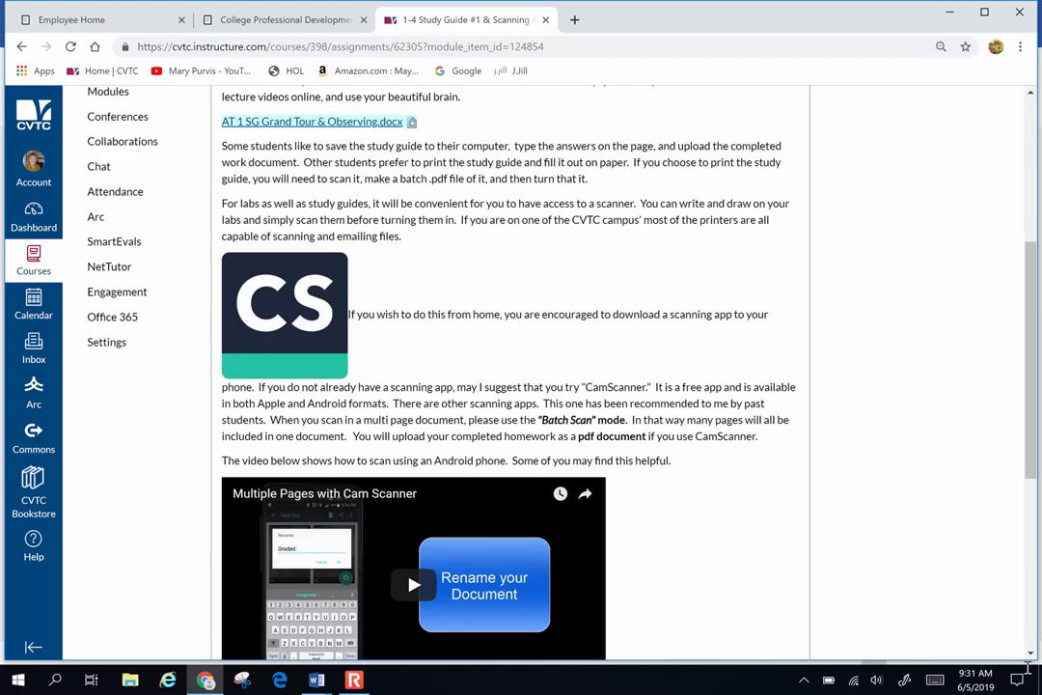
{"action": "scroll", "scroll_direction": "down", "scroll_amount": 3}
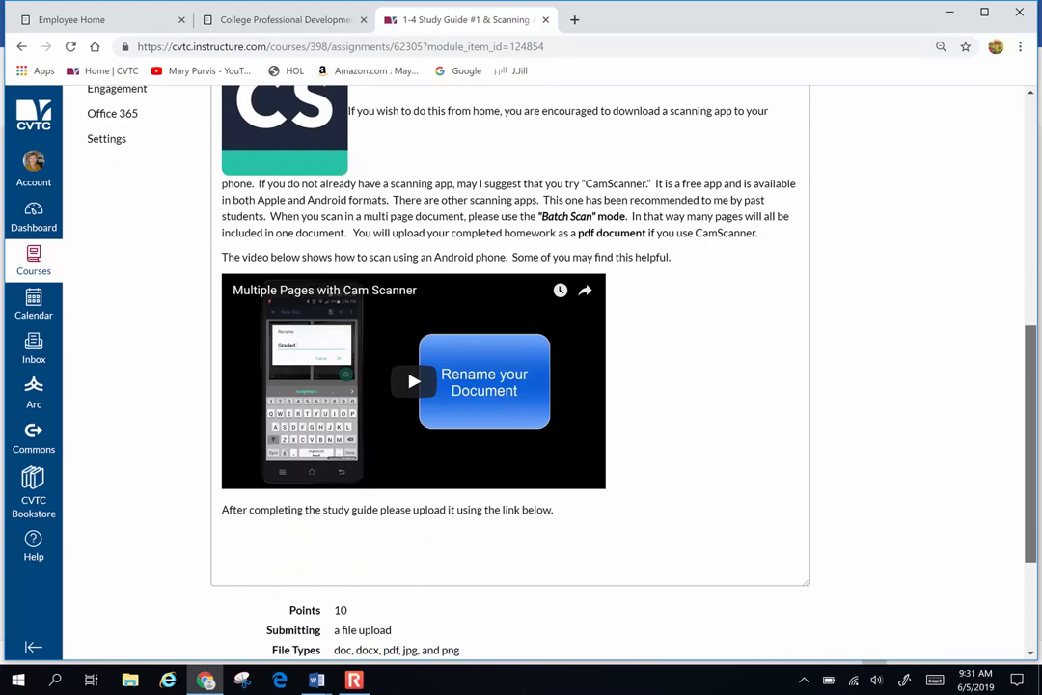
{"action": "scroll", "scroll_direction": "down", "scroll_amount": 3}
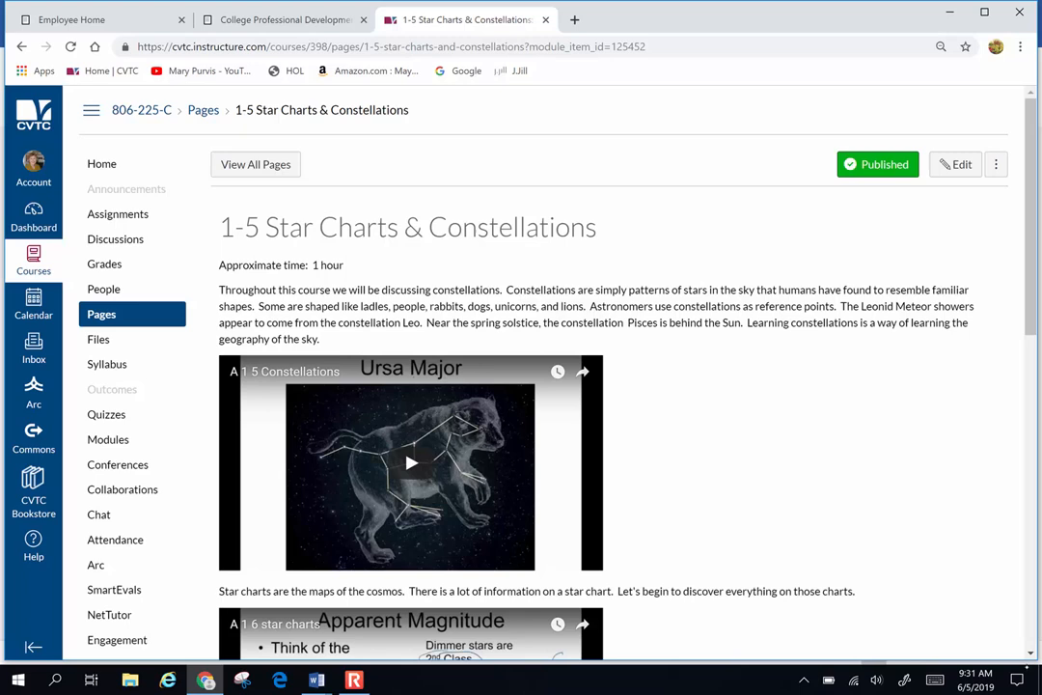
- Scroll past the constellation and star chart lecture videos on 1-5 Star Charts & Constellations
{"action": "scroll", "scroll_direction": "down", "scroll_amount": 3}
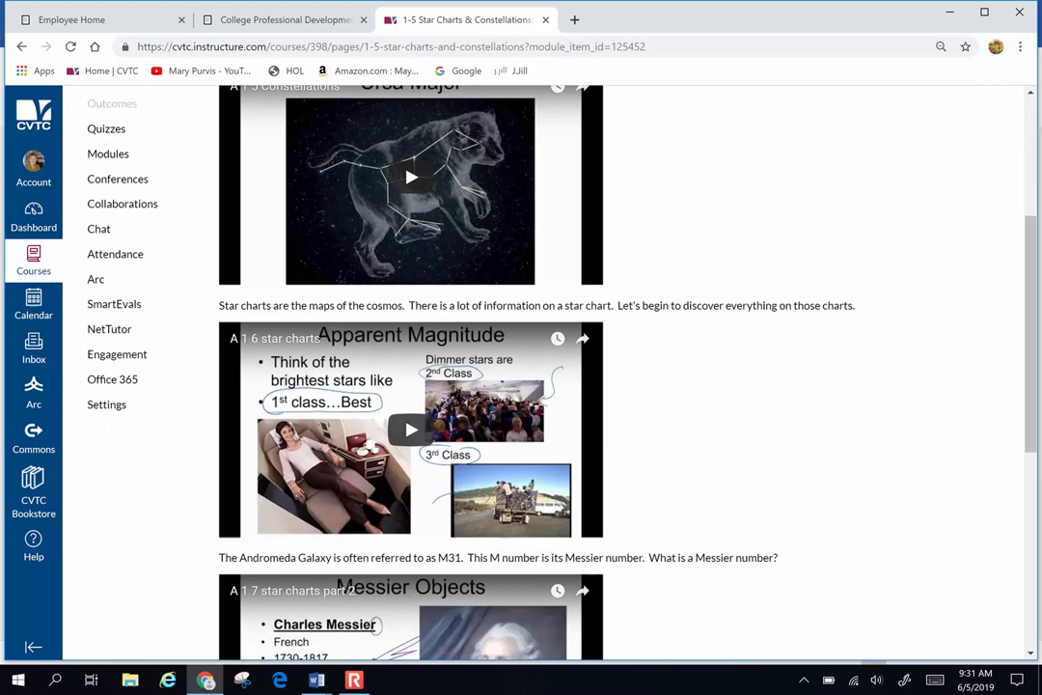
{"action": "scroll", "scroll_direction": "down", "scroll_amount": 3}
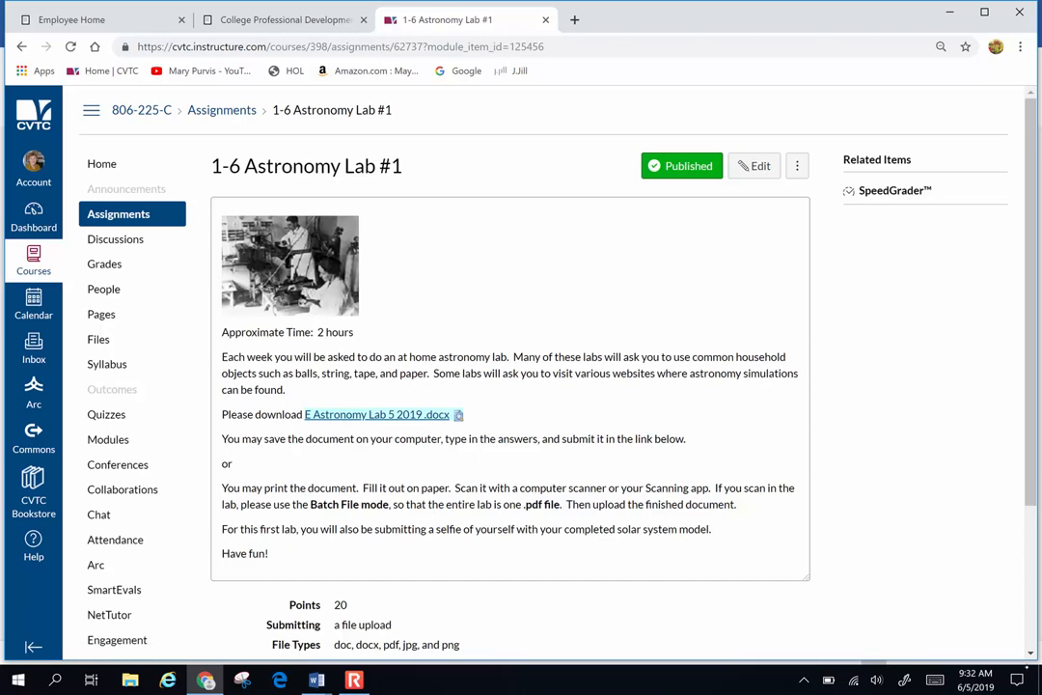
- Scroll down the 1-6 Astronomy Lab #1 assignment page
{"action": "scroll", "scroll_direction": "down", "scroll_amount": 3}
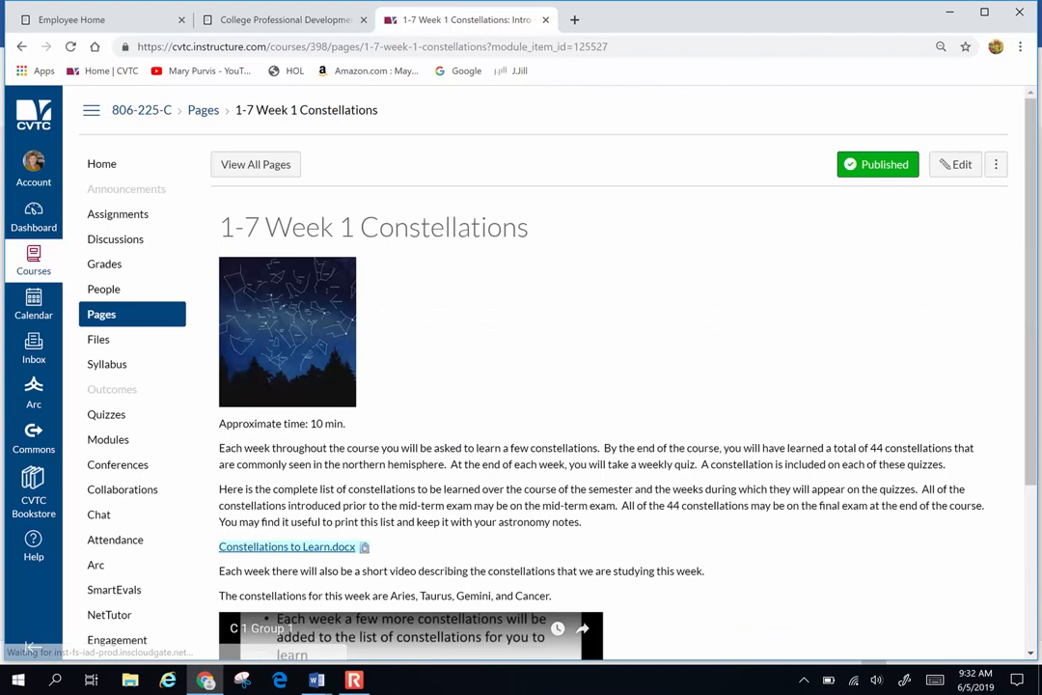
- Read 1-7 Week 1 Constellations (Aries, Taurus, Gemini, Cancer) to the bottom and advance to the next item
{"action": "scroll", "scroll_direction": "down", "scroll_amount": 3}
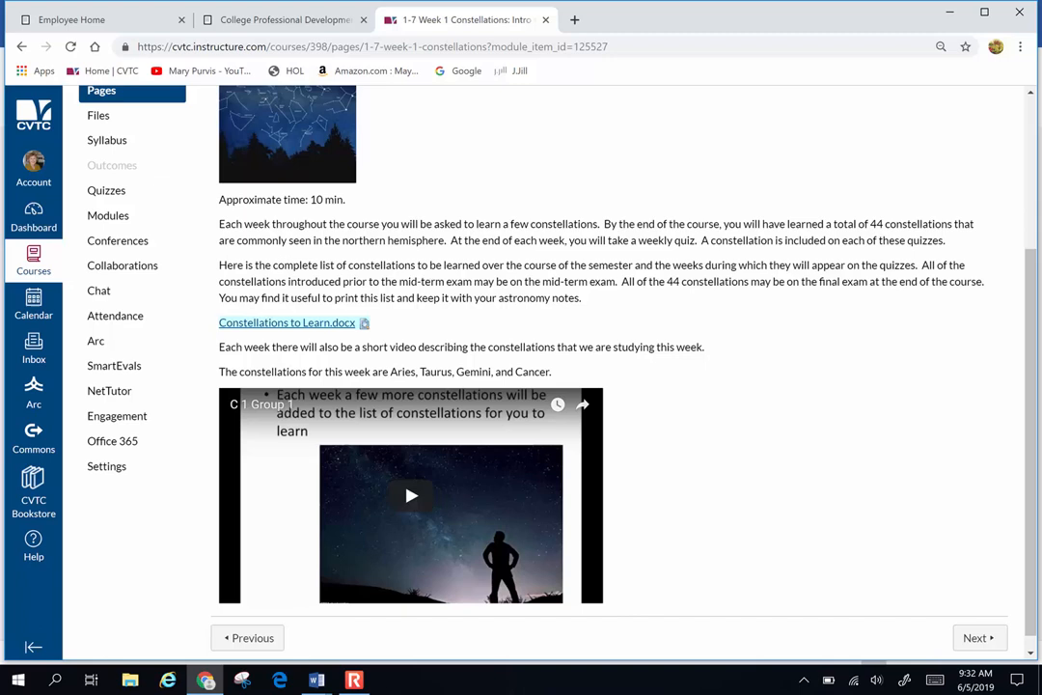
{"action": "scroll", "scroll_direction": "down", "scroll_amount": 3}
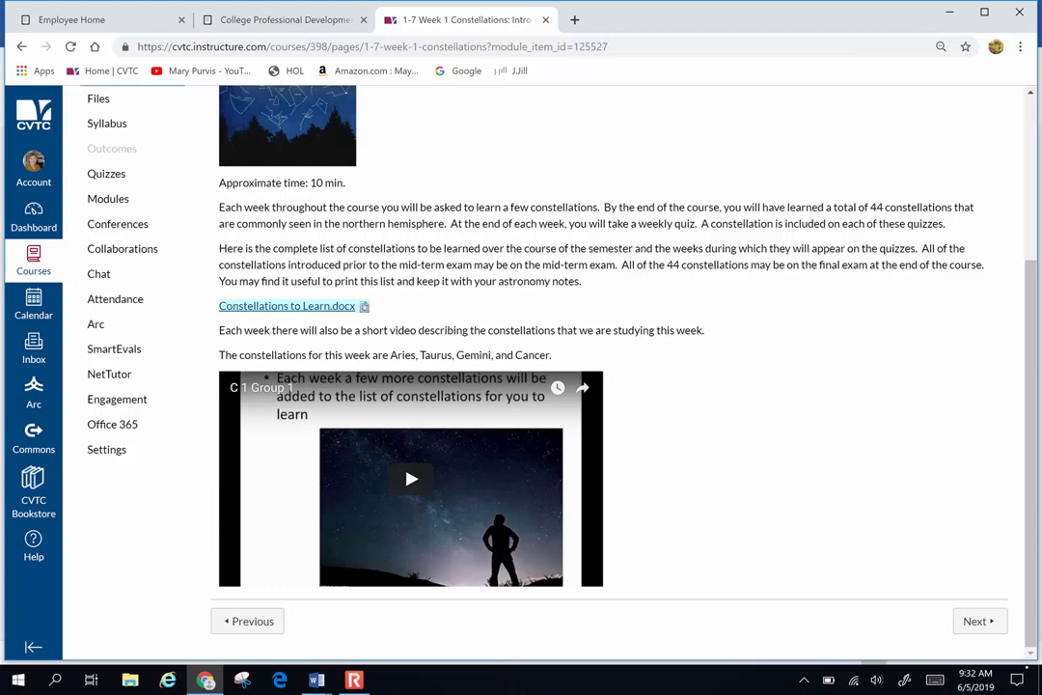
{"action": "left_click", "coordinate": [978, 621]}
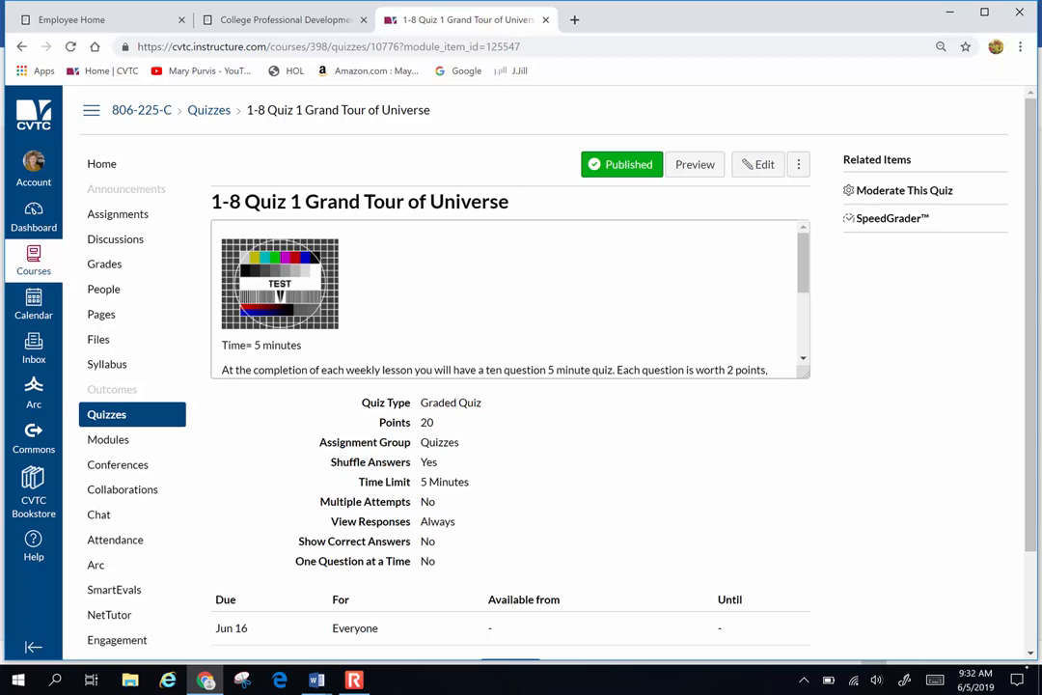
- Scroll past the Quiz 1 Grand Tour of Universe settings and advance to C1 Constellation Practice
{"action": "scroll", "scroll_direction": "down", "scroll_amount": 3}
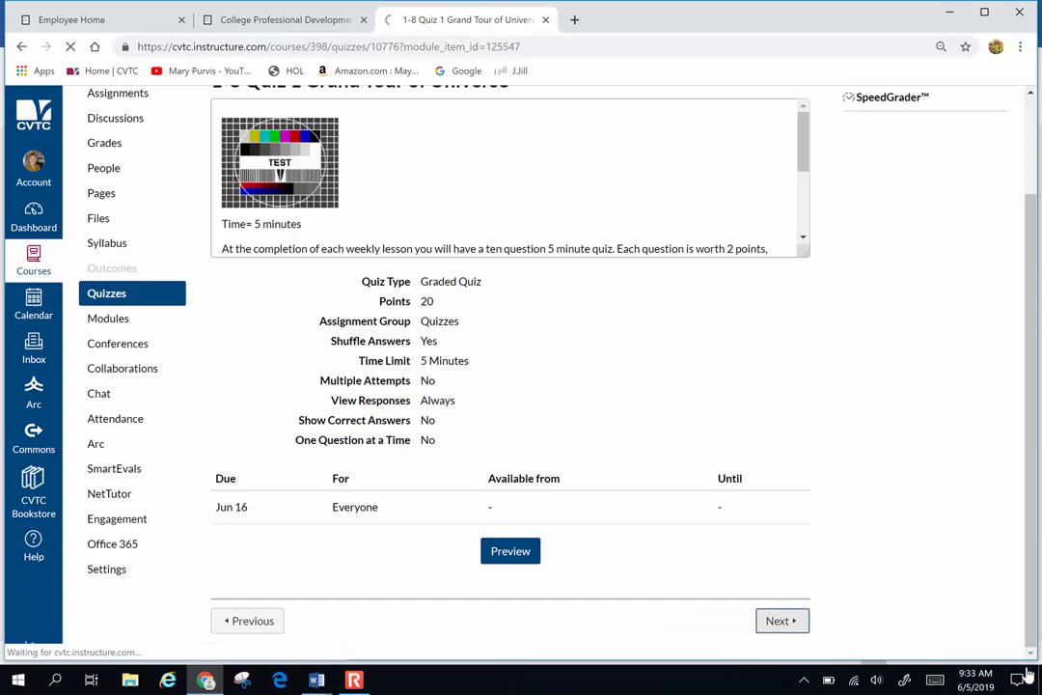
{"action": "left_click", "coordinate": [782, 621]}
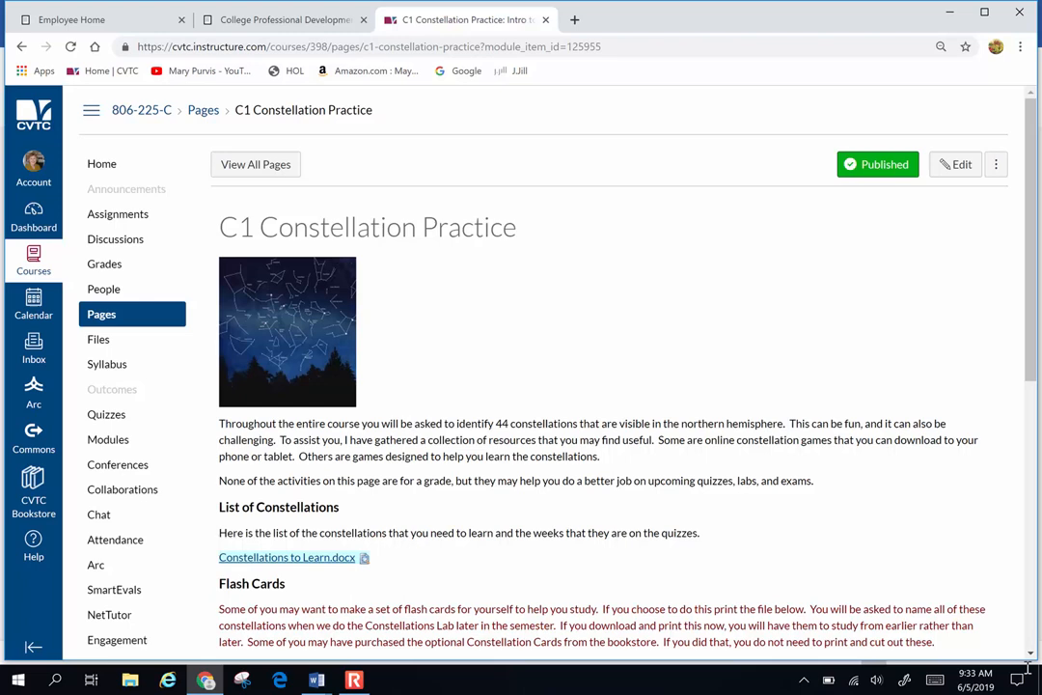
- From Modules, collapse Week 1 Introduction to Astronomy and reopen C1 Constellation Practice
{"action": "left_click", "coordinate": [108, 439]}
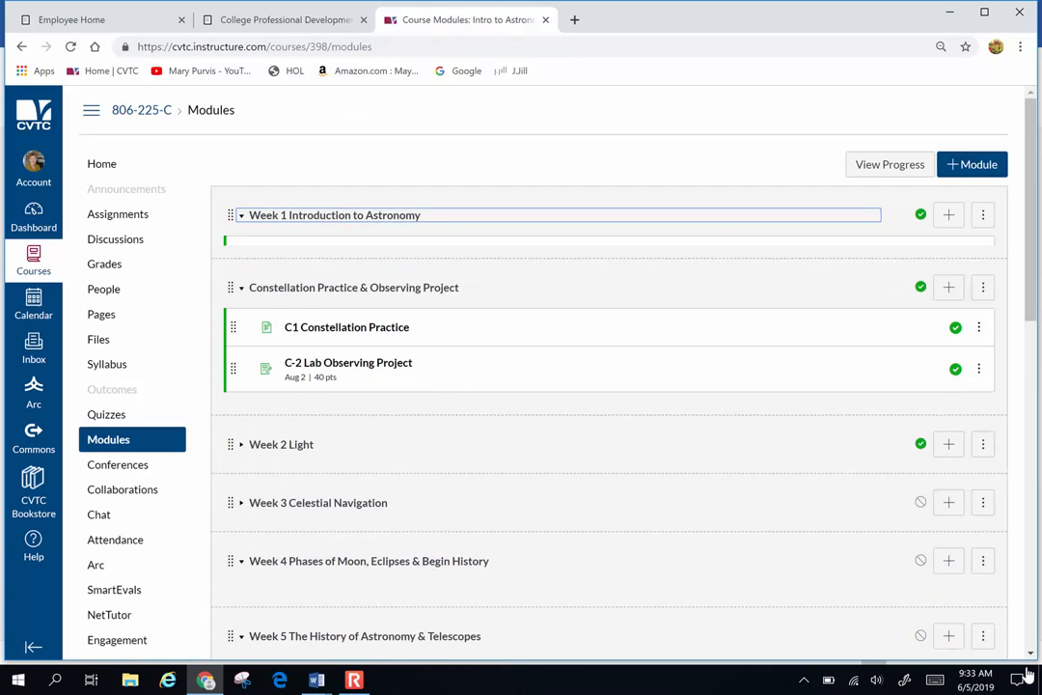
{"action": "left_click", "coordinate": [241, 216]}
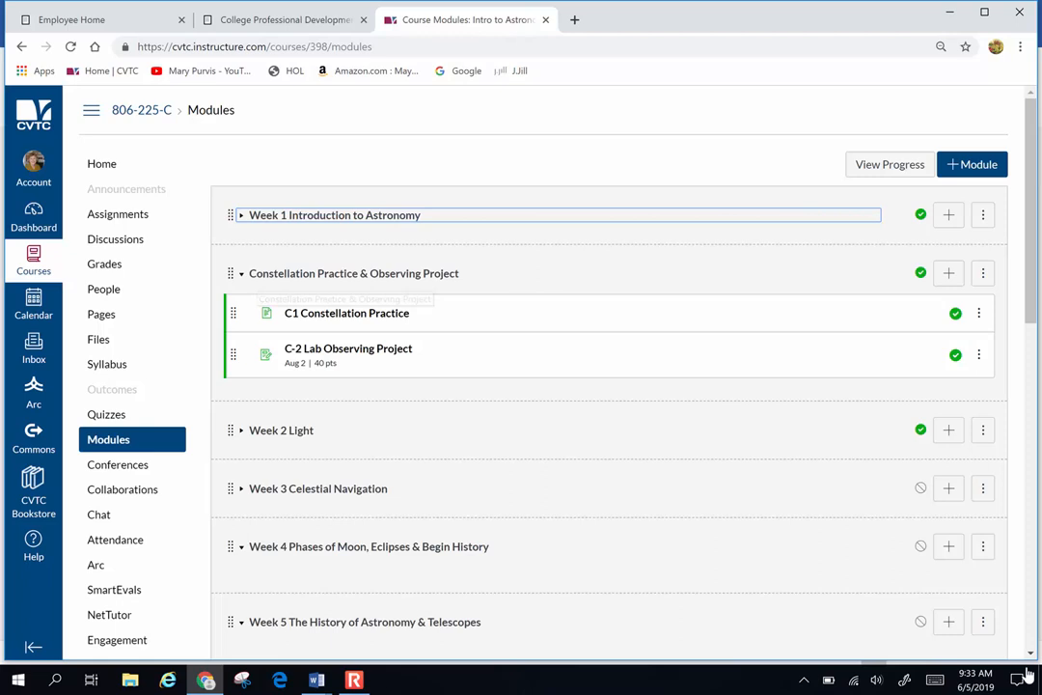
{"action": "left_click", "coordinate": [347, 313]}
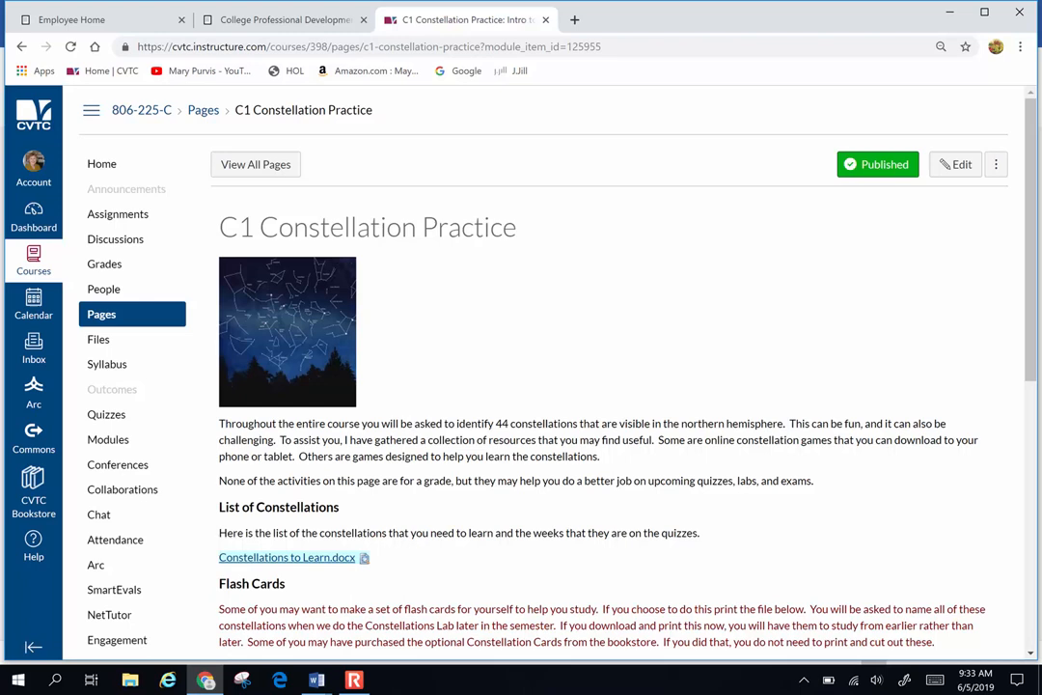
- Read the constellation list and games, then advance to the C-2 Lab Observing Project
{"action": "scroll", "scroll_direction": "down", "scroll_amount": 3}
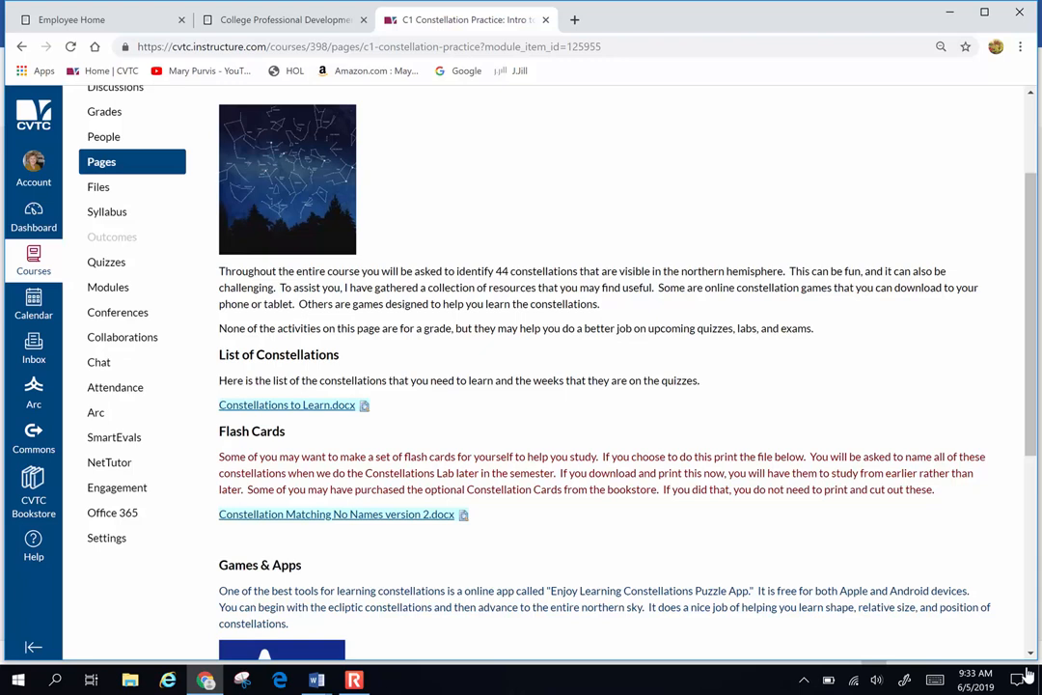
{"action": "scroll", "scroll_direction": "down", "scroll_amount": 3}
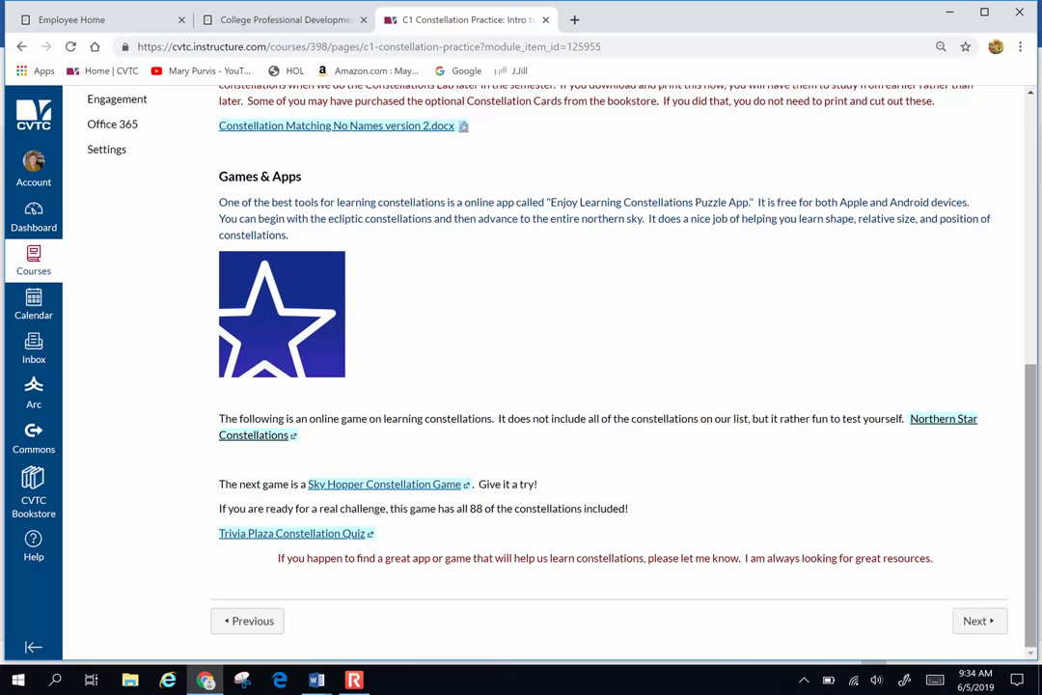
{"action": "left_click", "coordinate": [979, 621]}
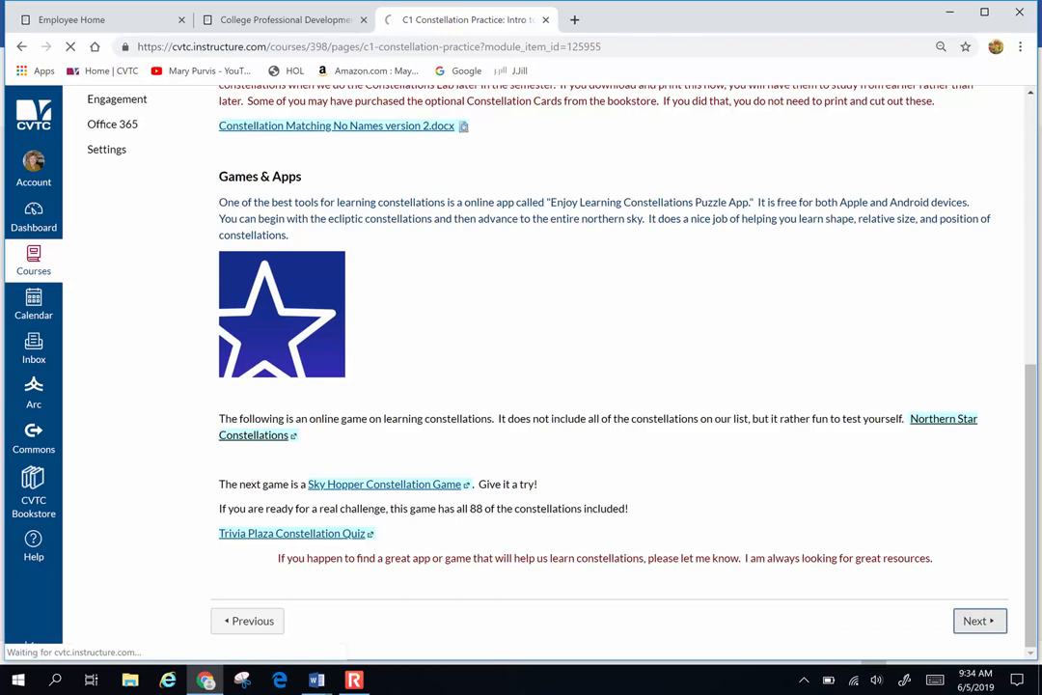
{"action": "left_click", "coordinate": [979, 621]}
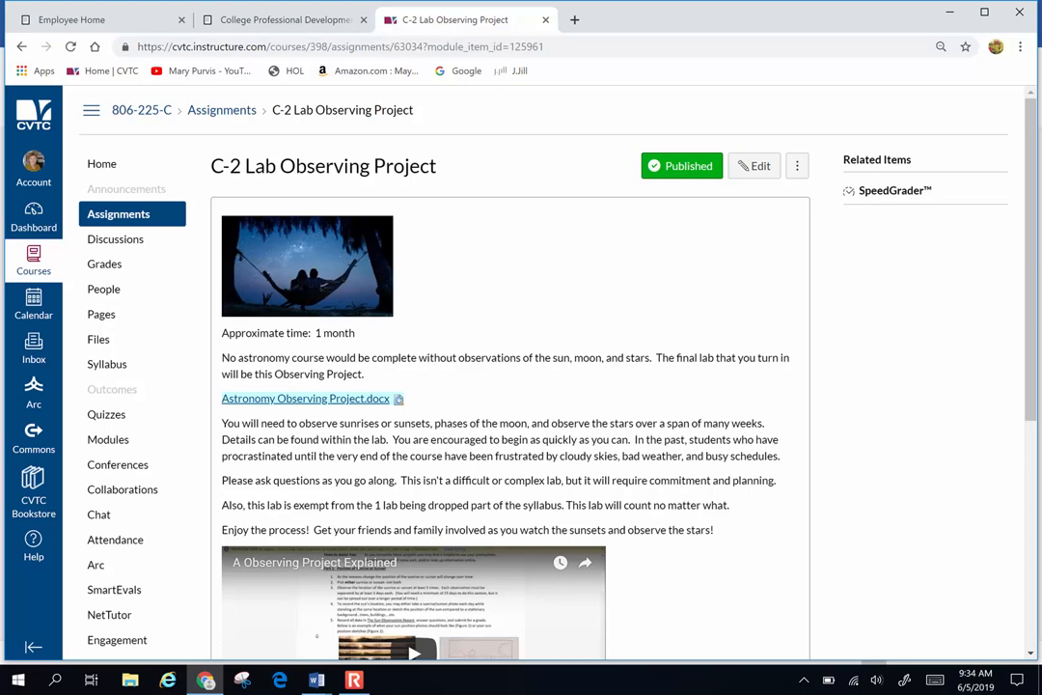
- Scroll to the C-2 Lab Observing Project's 40 points, file upload submission and Aug 2 due date
{"action": "scroll", "scroll_direction": "down", "scroll_amount": 3}
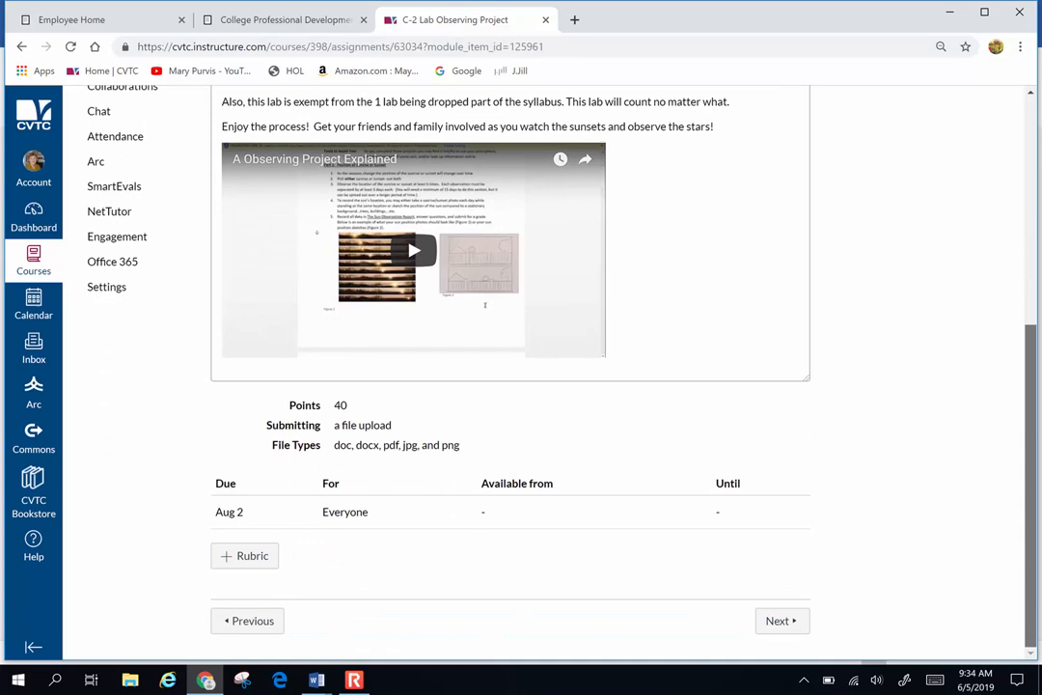